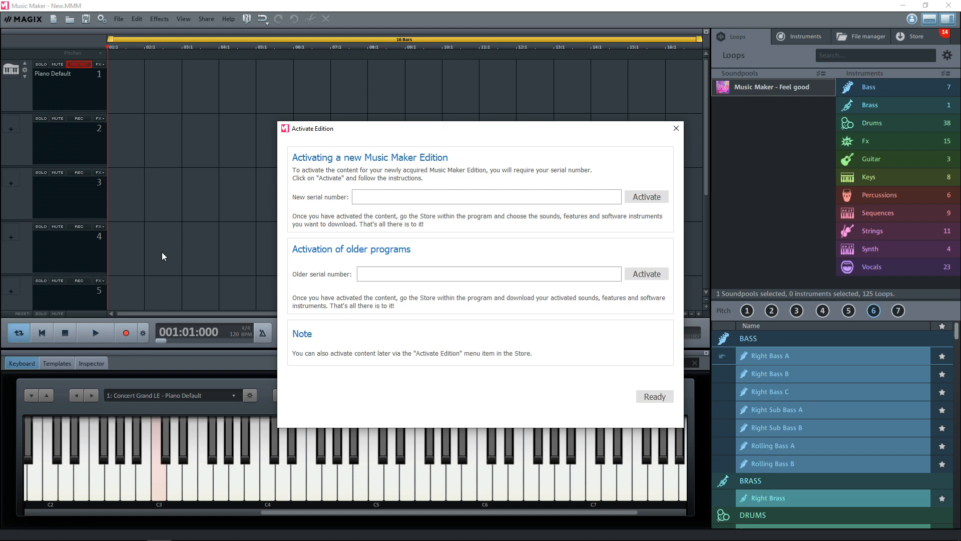
Dismiss the Activate Edition notice and confirm 'Create new project' in the Welcome dialog.
left_click(485, 196)
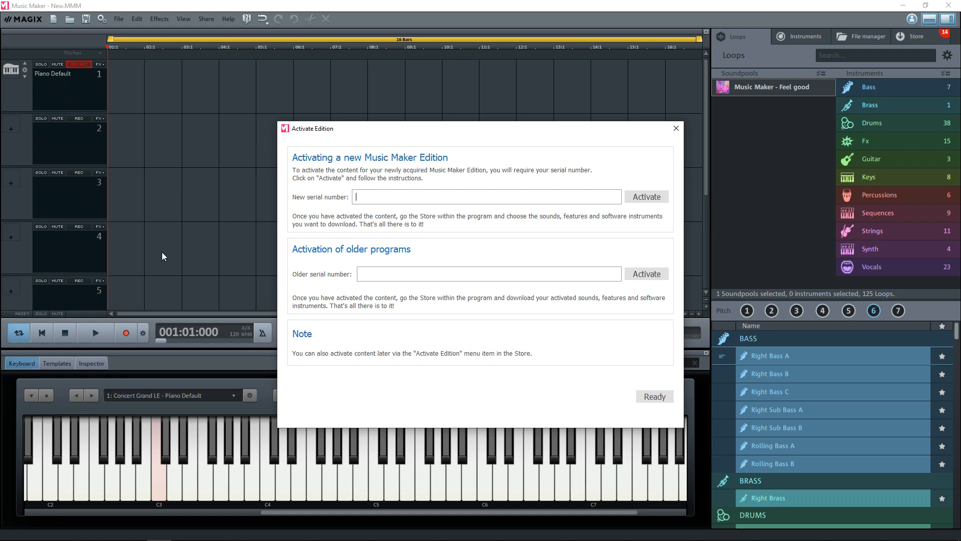
mouse_move(676, 129)
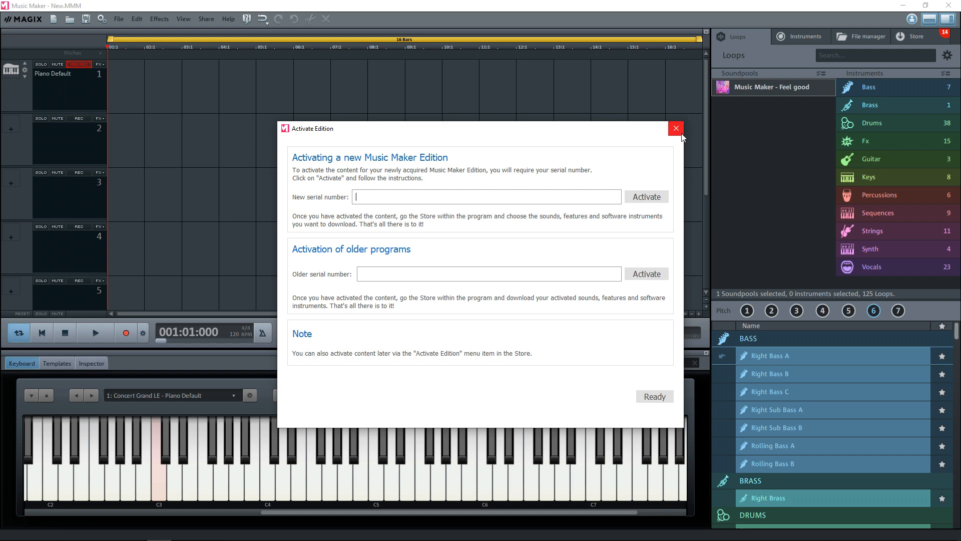
left_click(676, 128)
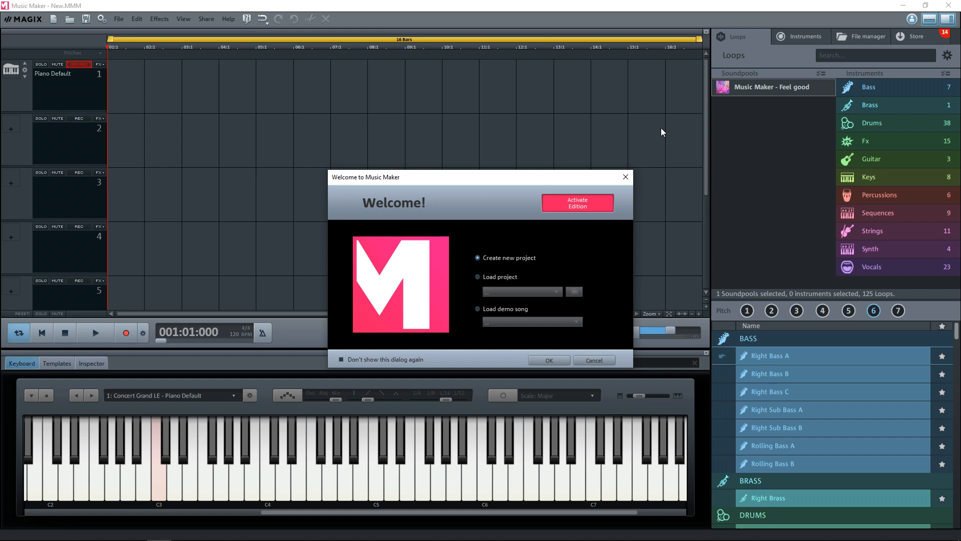
mouse_move(580, 89)
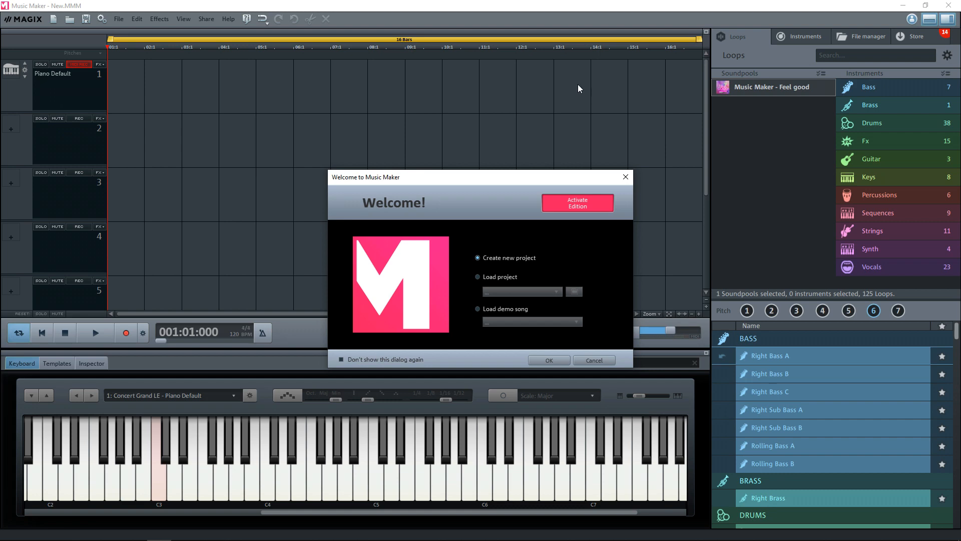
mouse_move(558, 86)
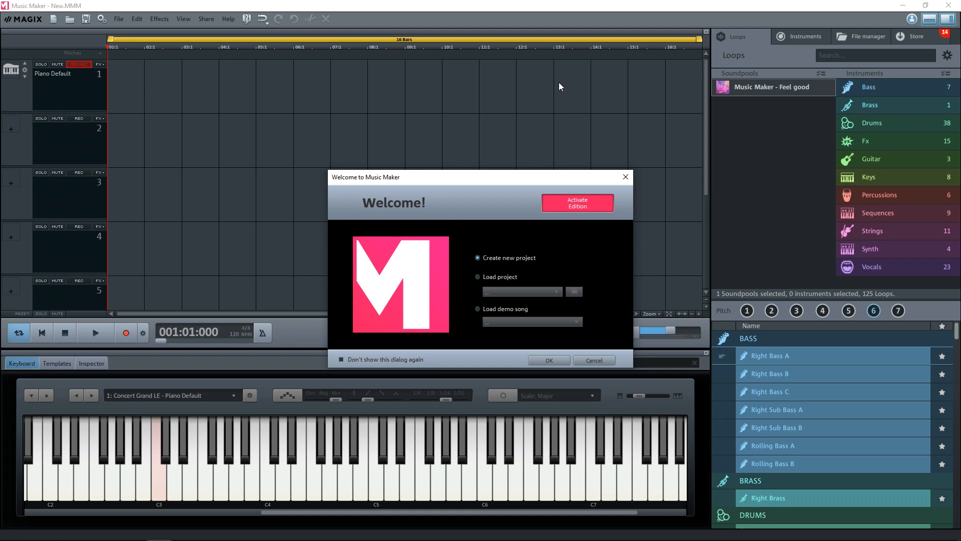
left_click(547, 360)
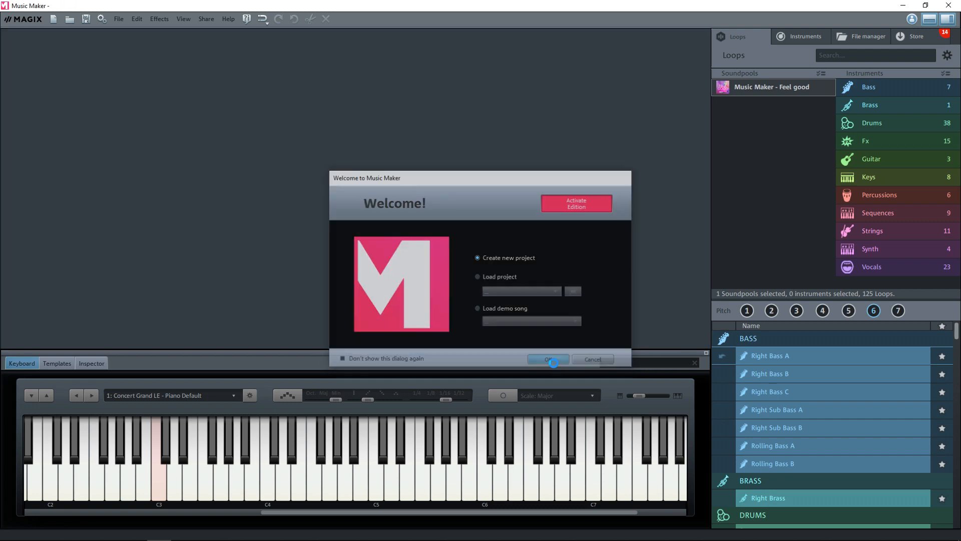
Hide the keyboard area and toggle the Media Pool off and back on.
left_click(546, 358)
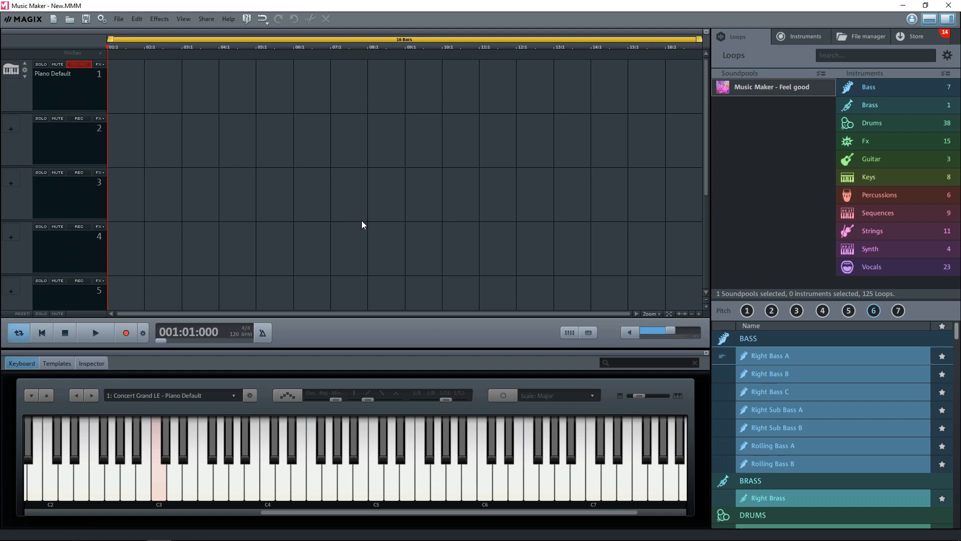
mouse_move(408, 462)
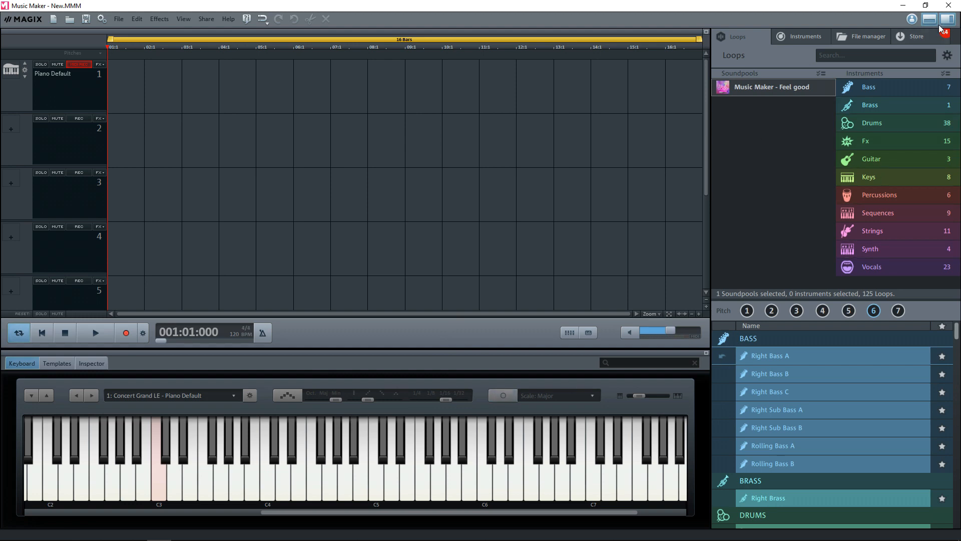
mouse_move(929, 19)
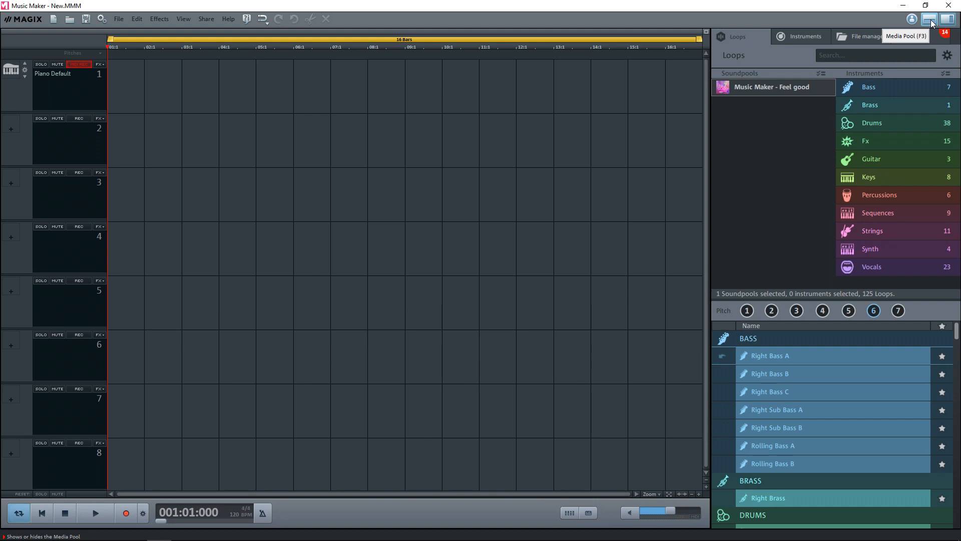
left_click(949, 19)
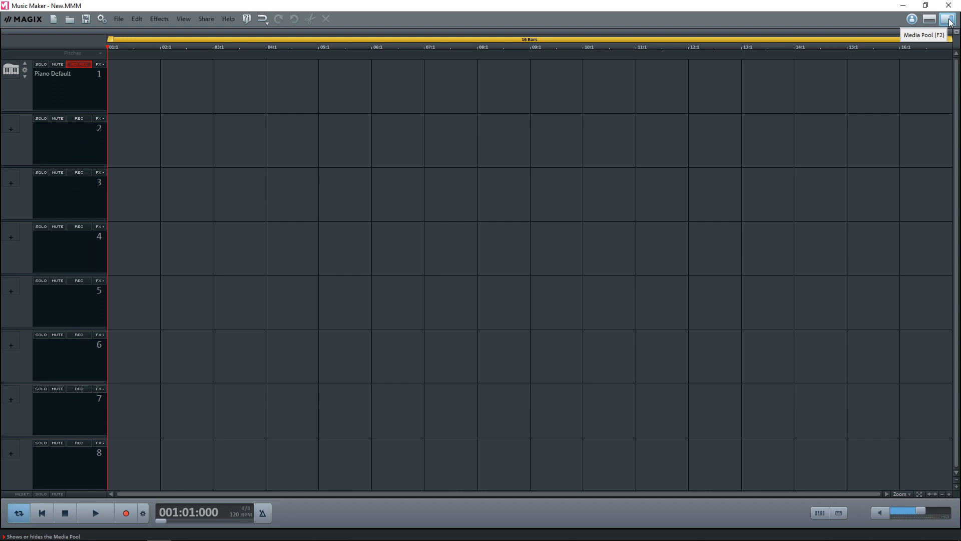
left_click(948, 19)
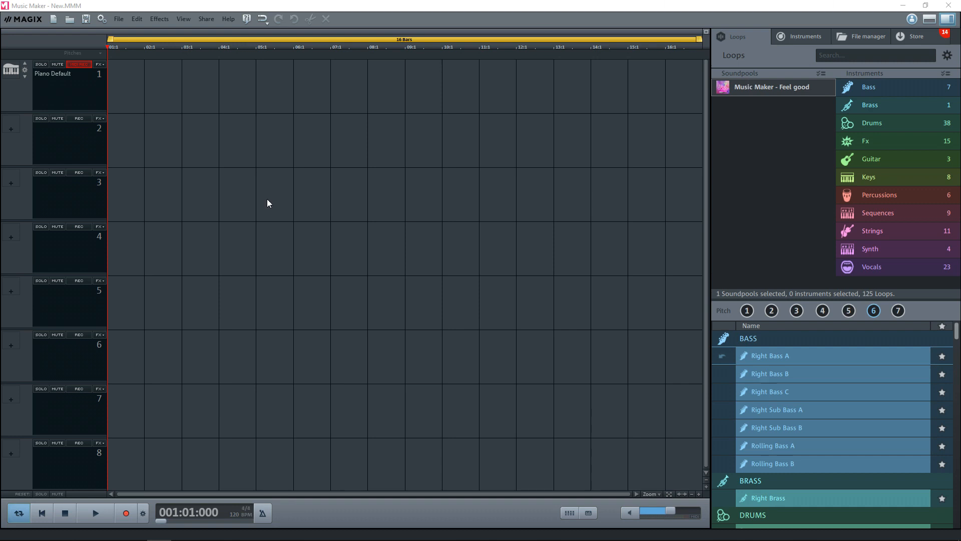
mouse_move(336, 206)
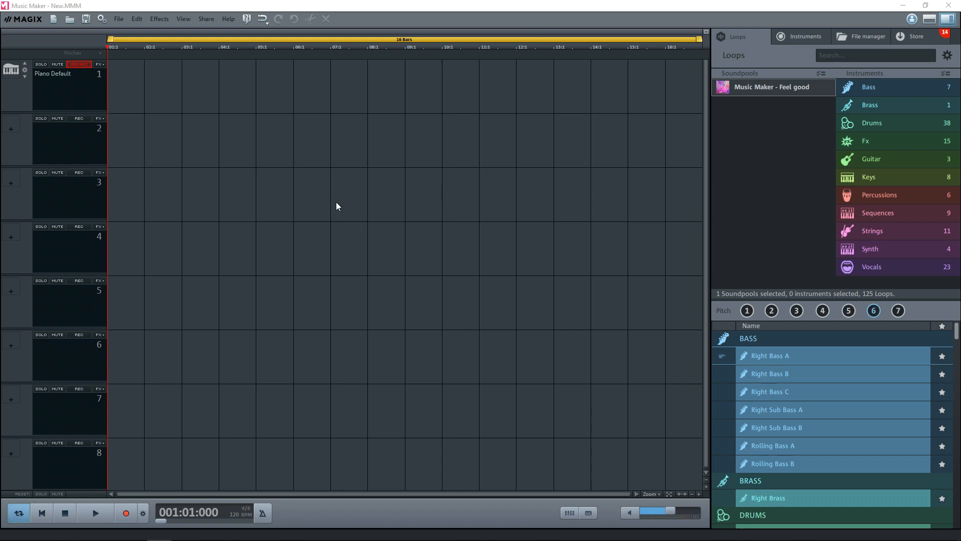
Filter the Loops library to Strings and place Right Strings A on track 2.
left_click(870, 230)
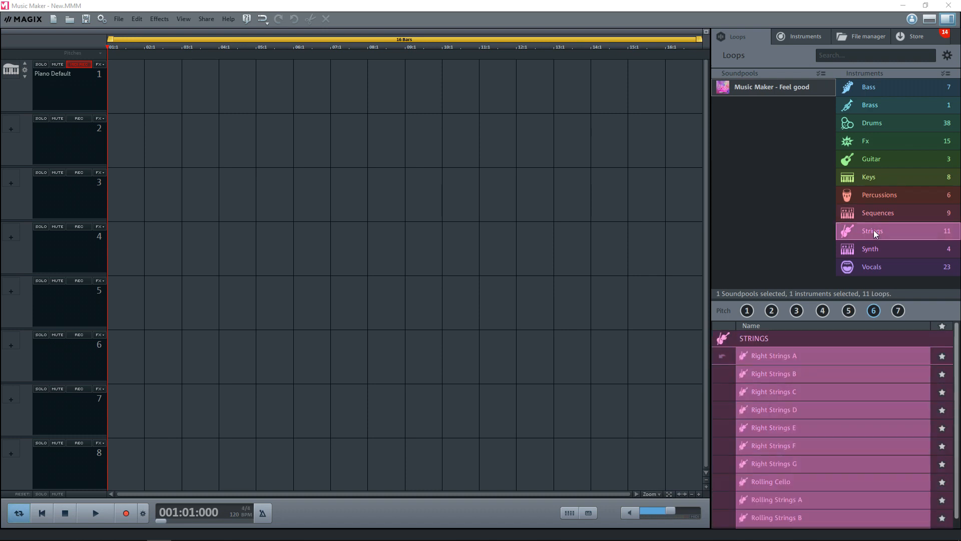
left_click(746, 310)
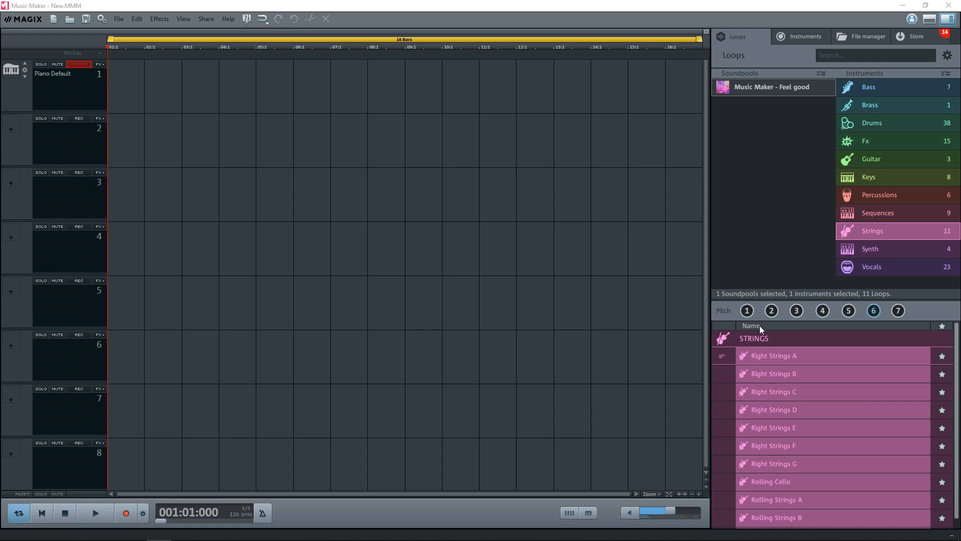
left_click(771, 310)
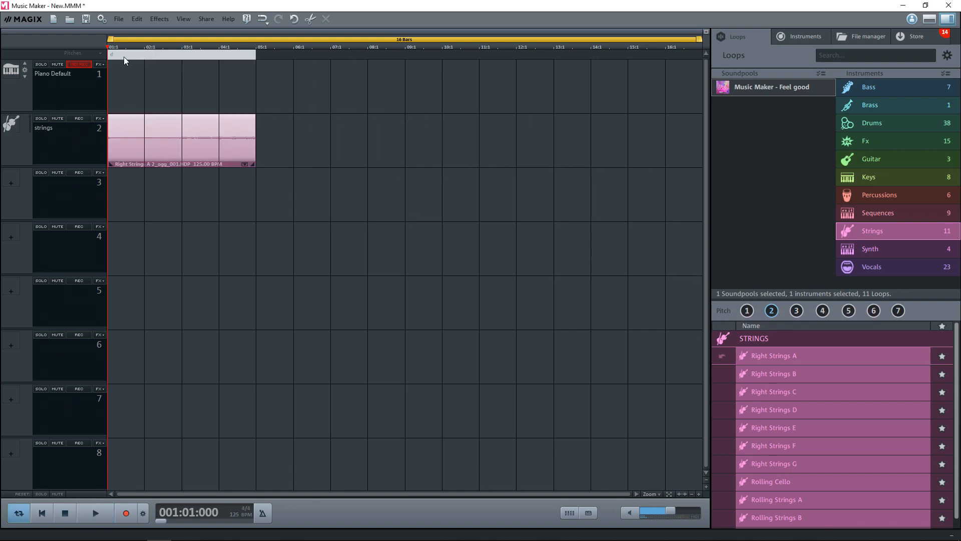
mouse_move(837, 389)
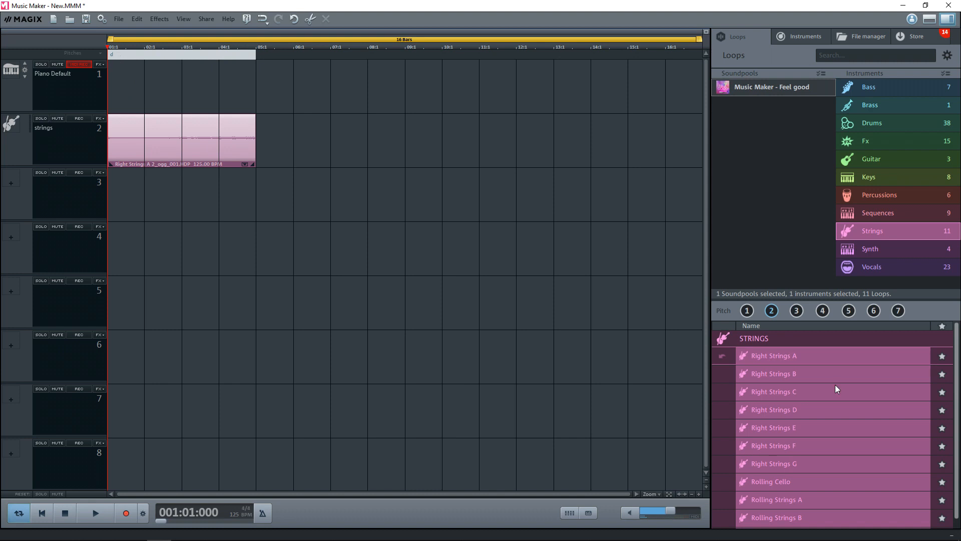
mouse_move(825, 372)
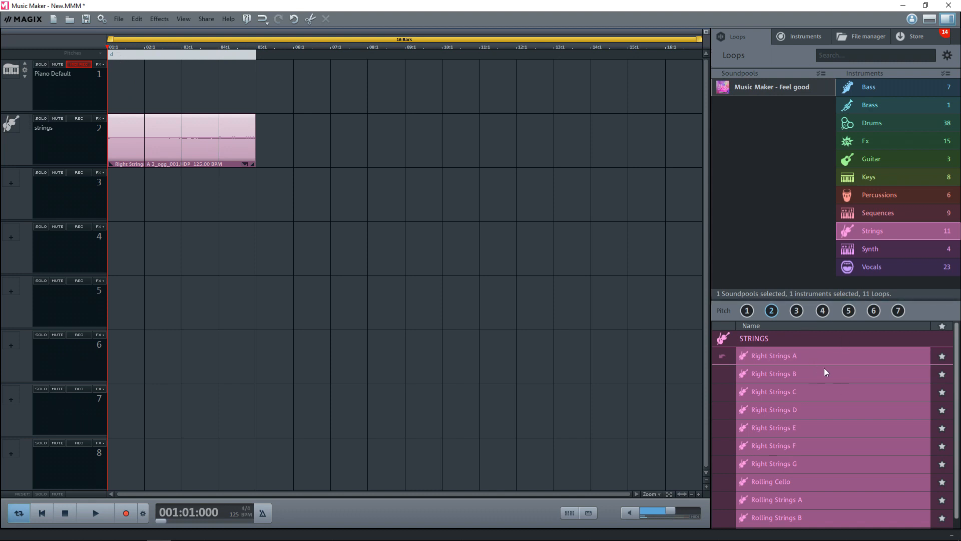
Filter to Synth loops and place the Kitty Theme loop on track 3.
left_click(870, 249)
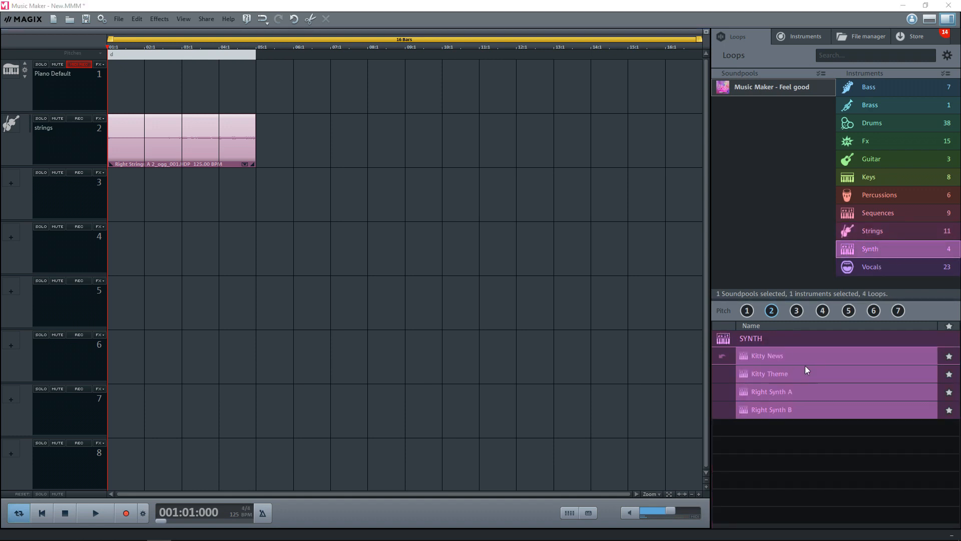
mouse_move(795, 374)
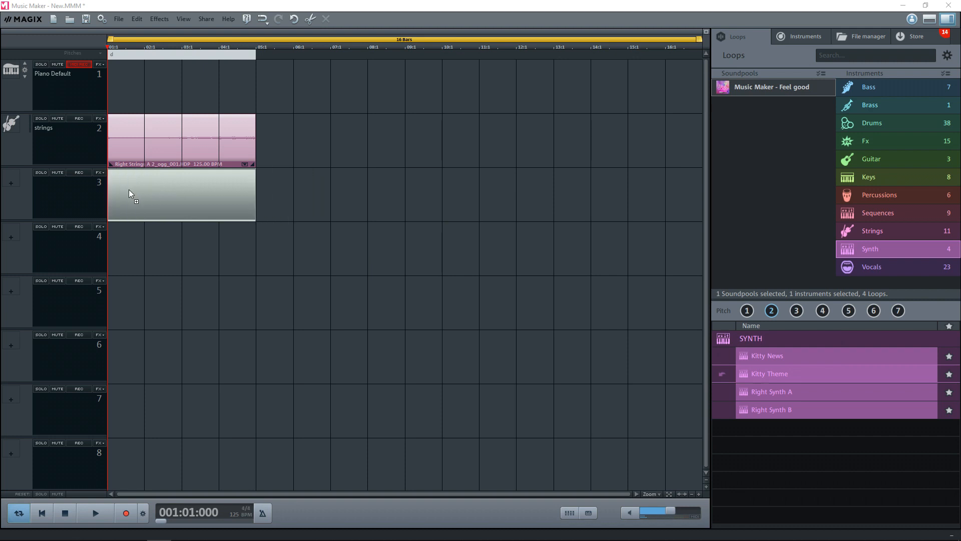
left_click_drag(767, 373, 181, 195)
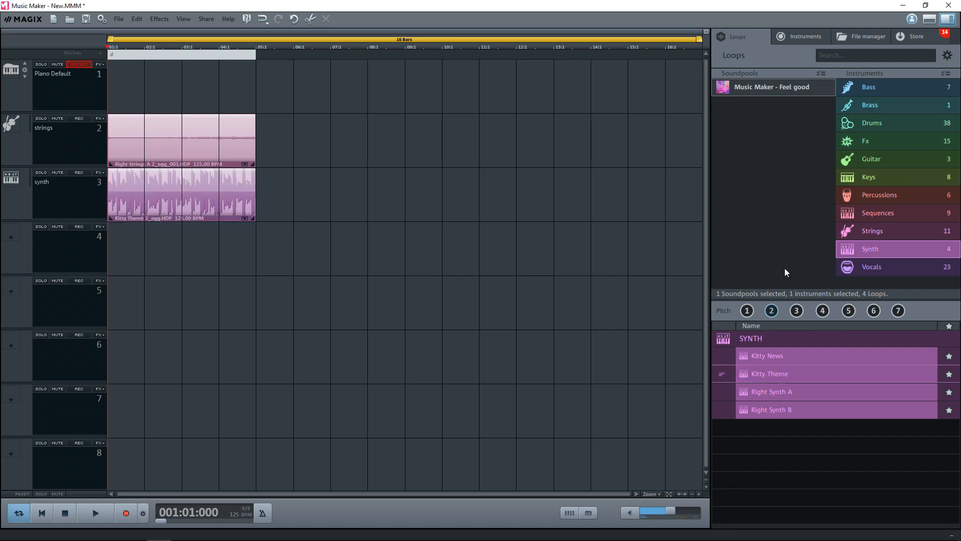
left_click(823, 310)
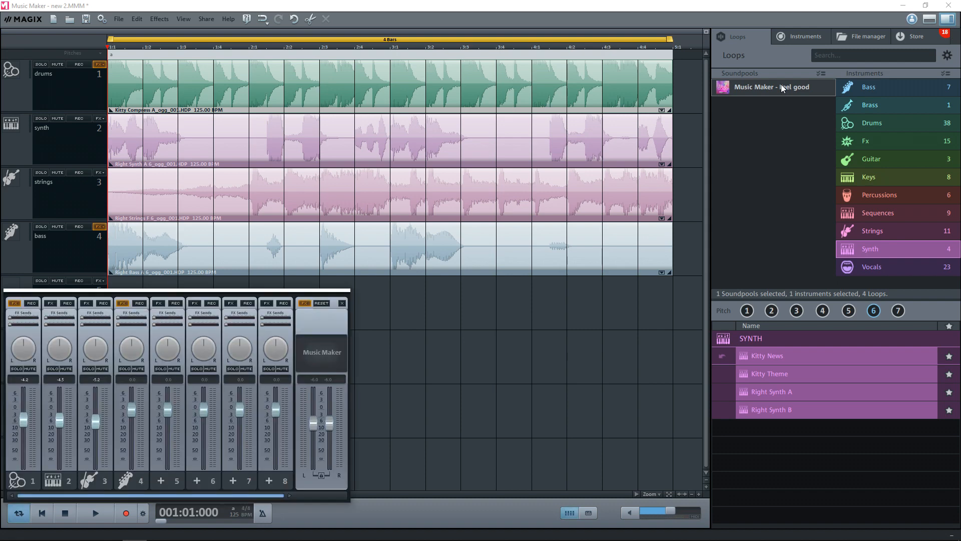
Reopen the mixer and adjust the drums and strings track volumes.
left_click(182, 18)
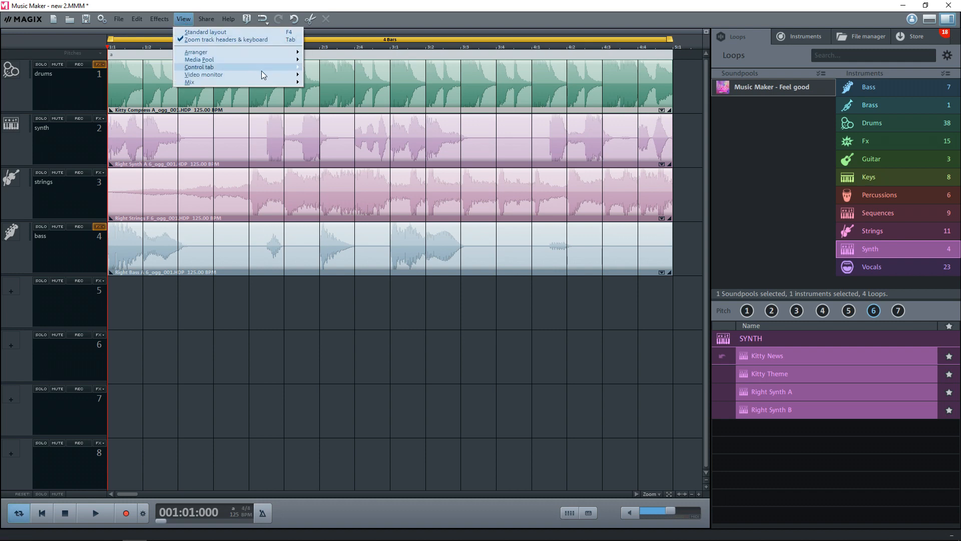
left_click(190, 81)
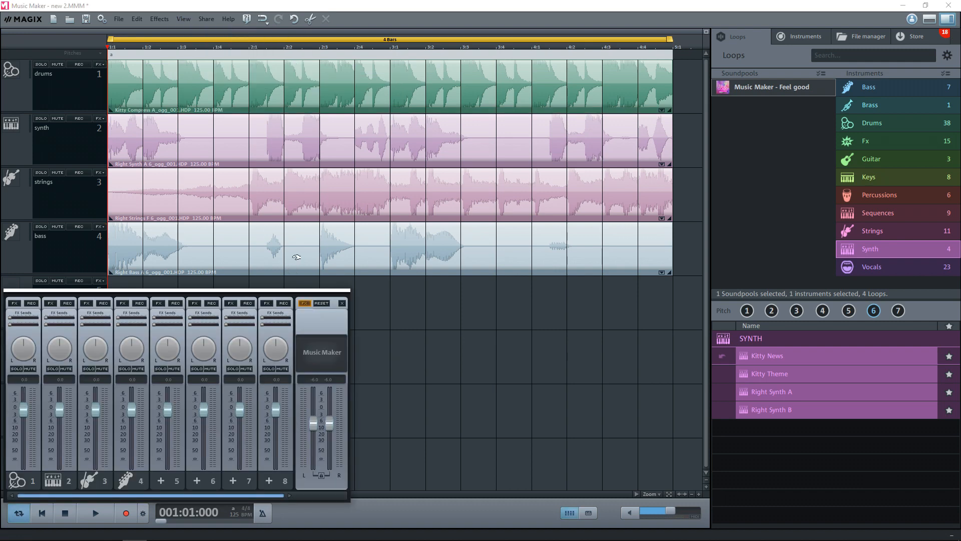
left_click(94, 513)
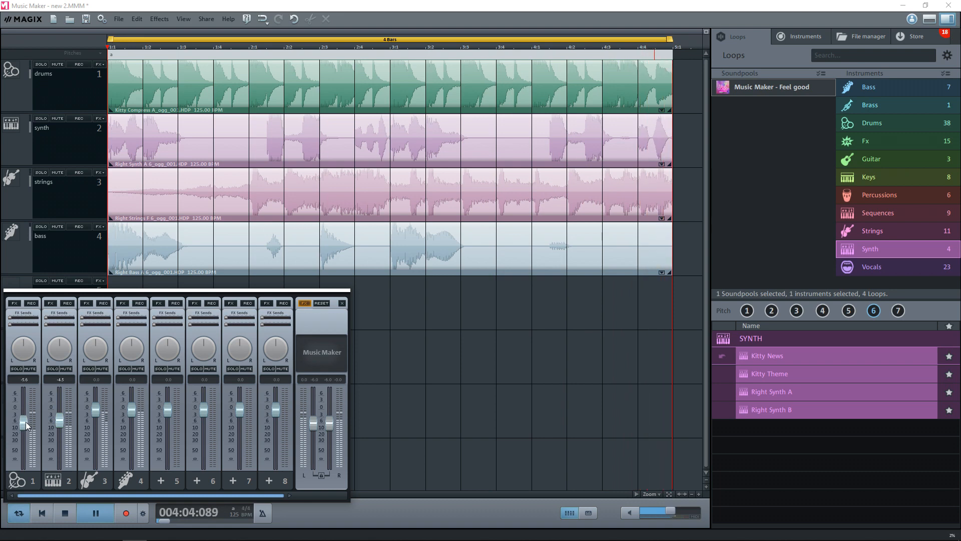
left_click_drag(94, 401, 94, 419)
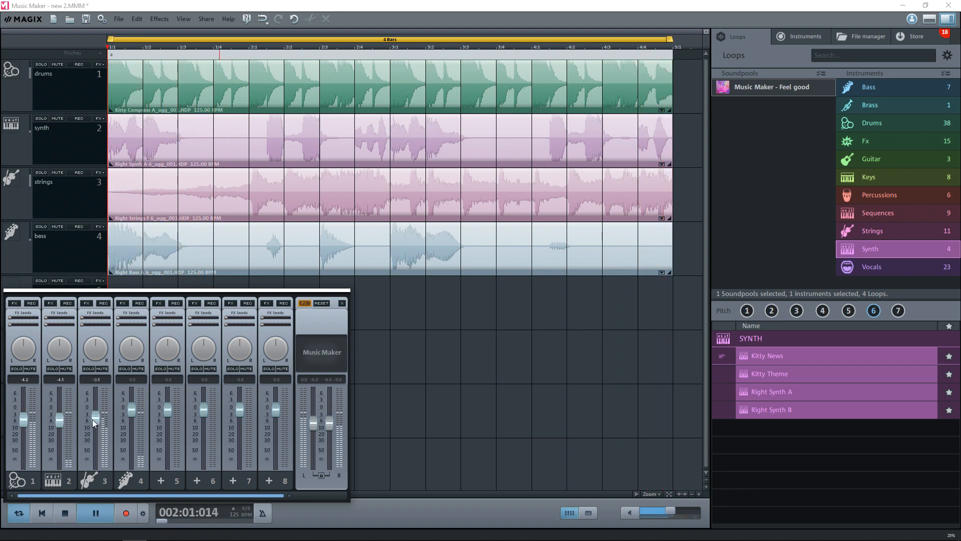
left_click_drag(95, 422, 96, 420)
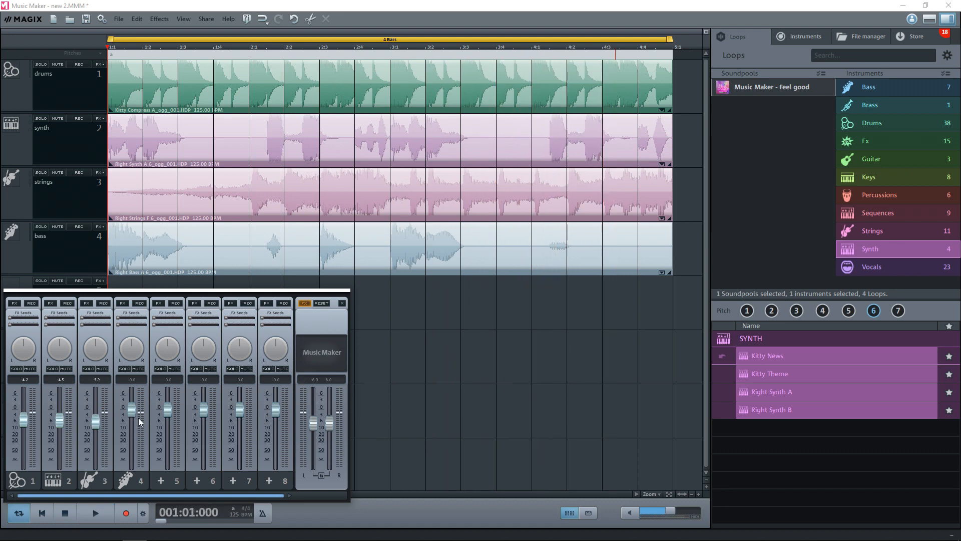
mouse_move(142, 435)
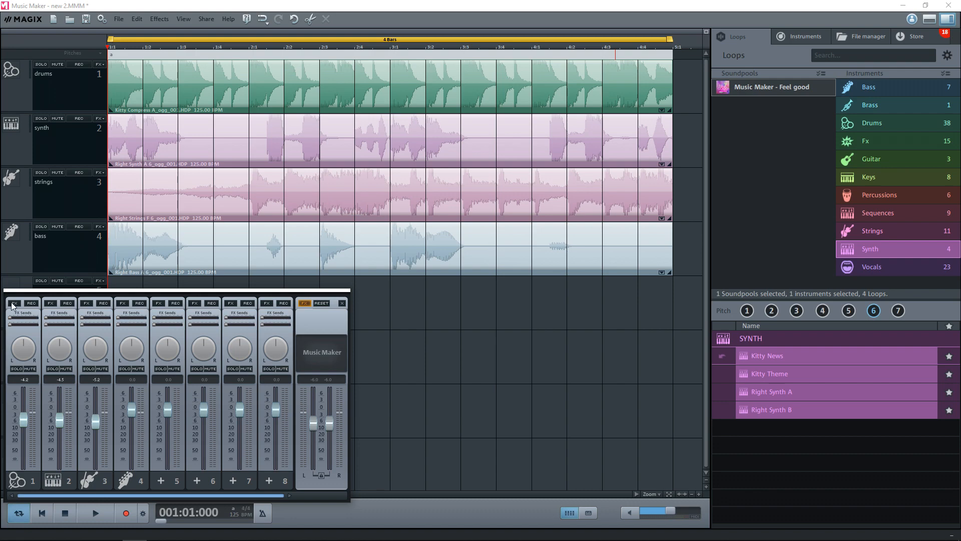
Bring up the Track effects window for the drums track via its FX button.
left_click(13, 302)
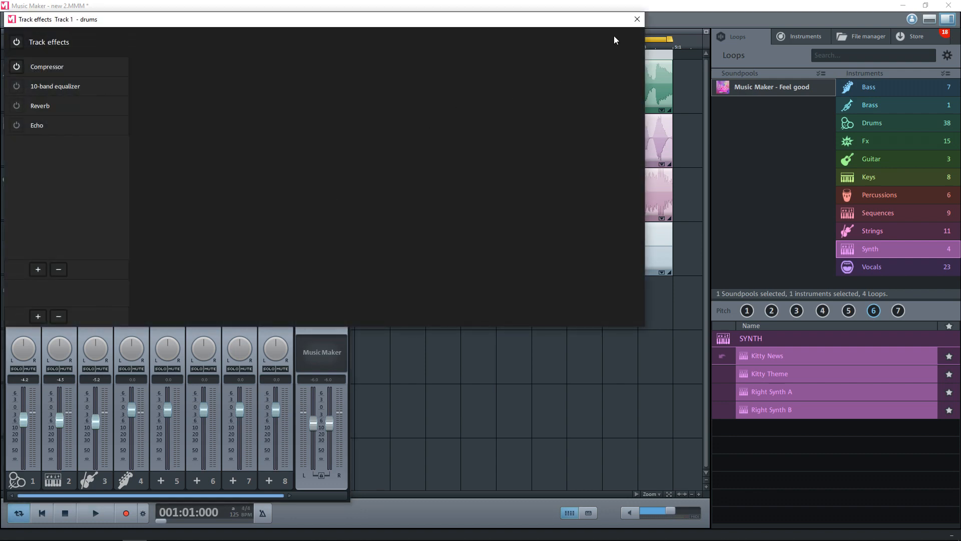
Enable the drums Compressor with the Analog compressor > Weak compression preset.
left_click(636, 19)
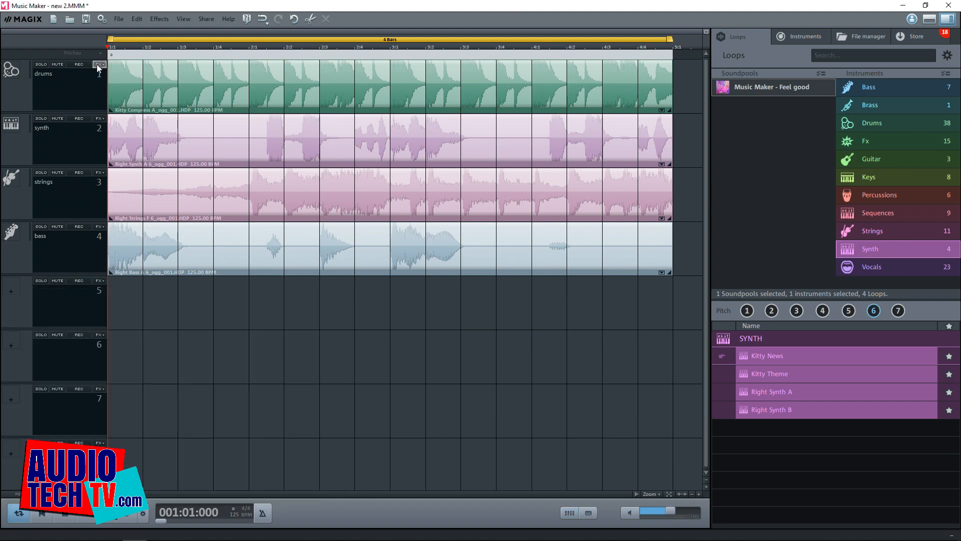
left_click(99, 64)
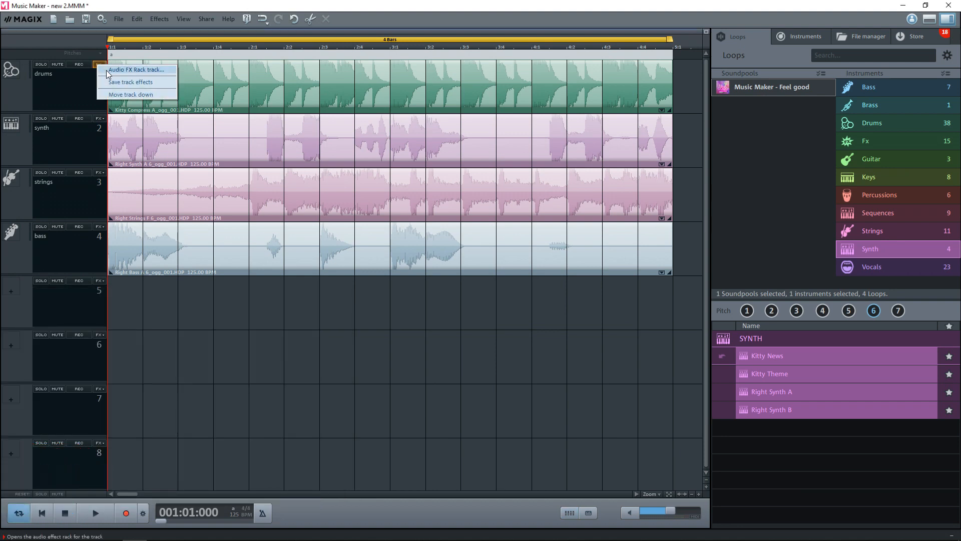
left_click(135, 69)
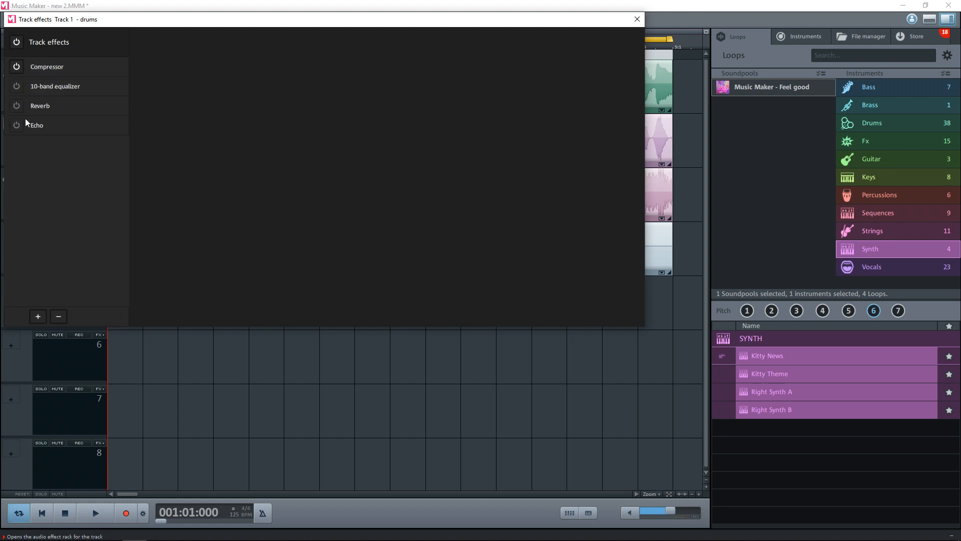
left_click(17, 66)
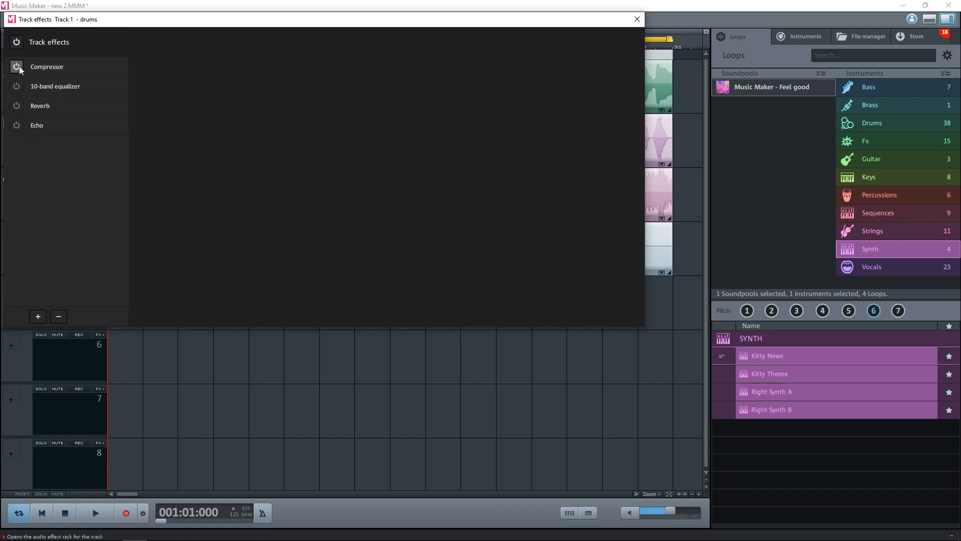
left_click(47, 66)
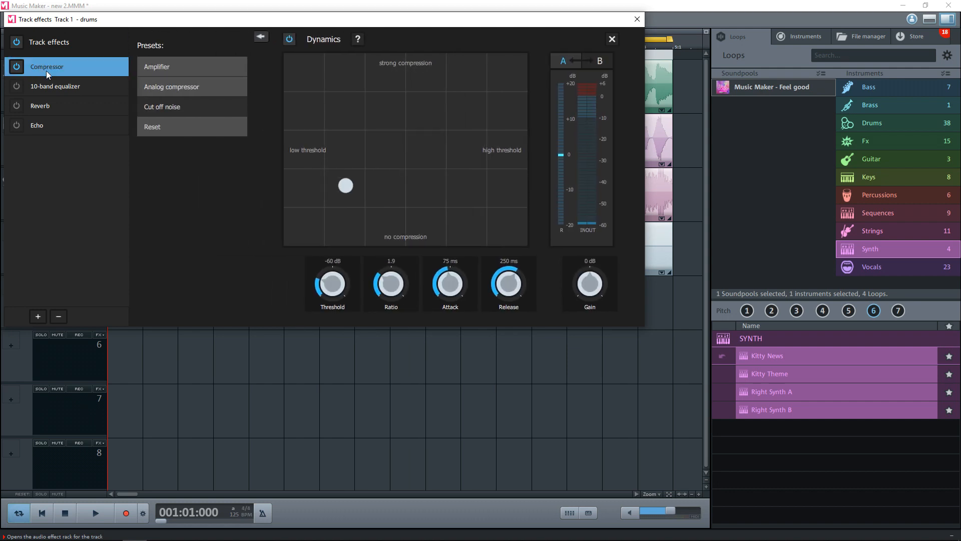
left_click(171, 86)
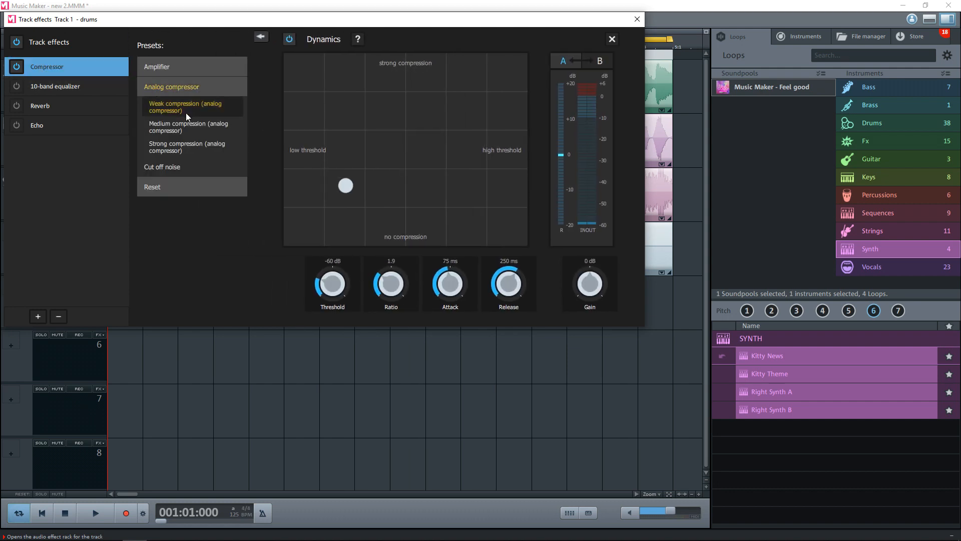
left_click(188, 127)
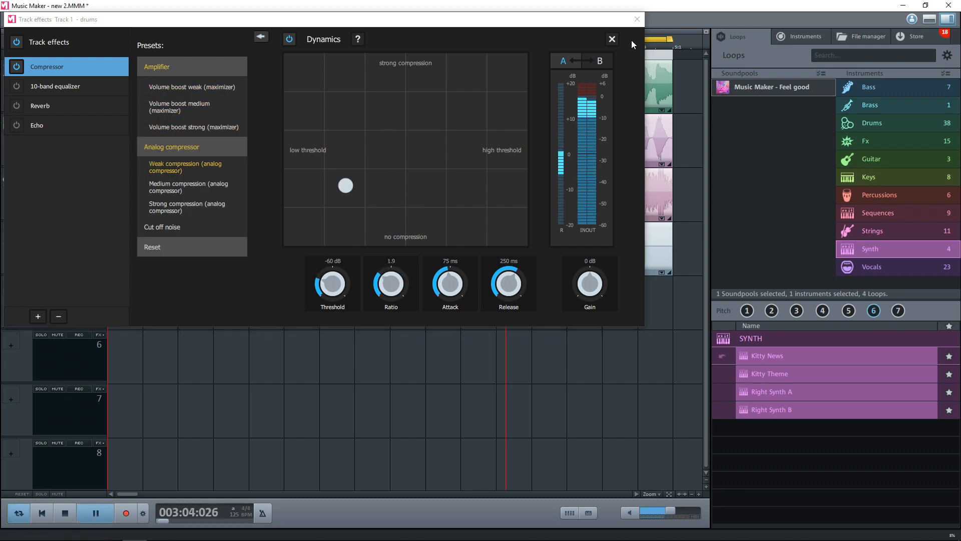
left_click(610, 39)
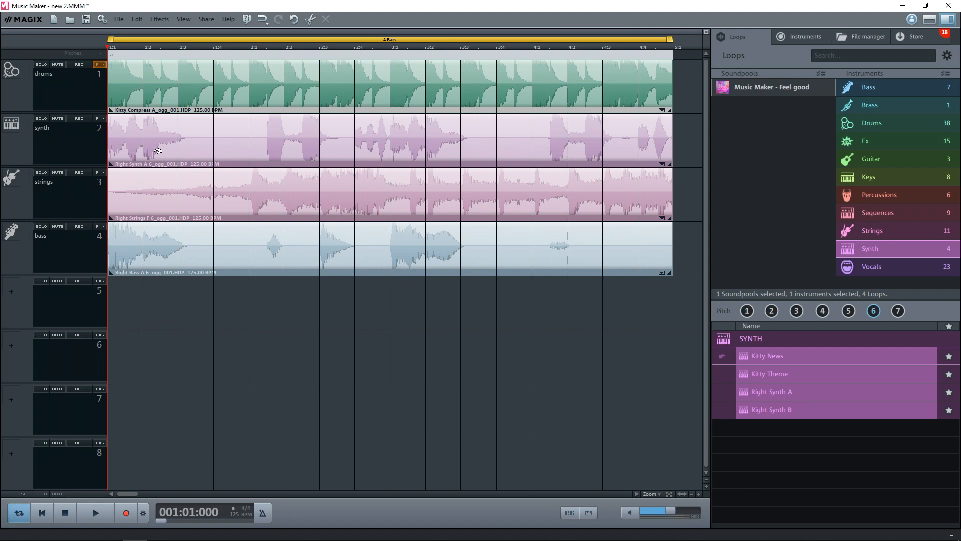
Add a Vandal_SE amp to the bass track set to the Bass > Fat Driver 1x15 preset.
left_click(99, 226)
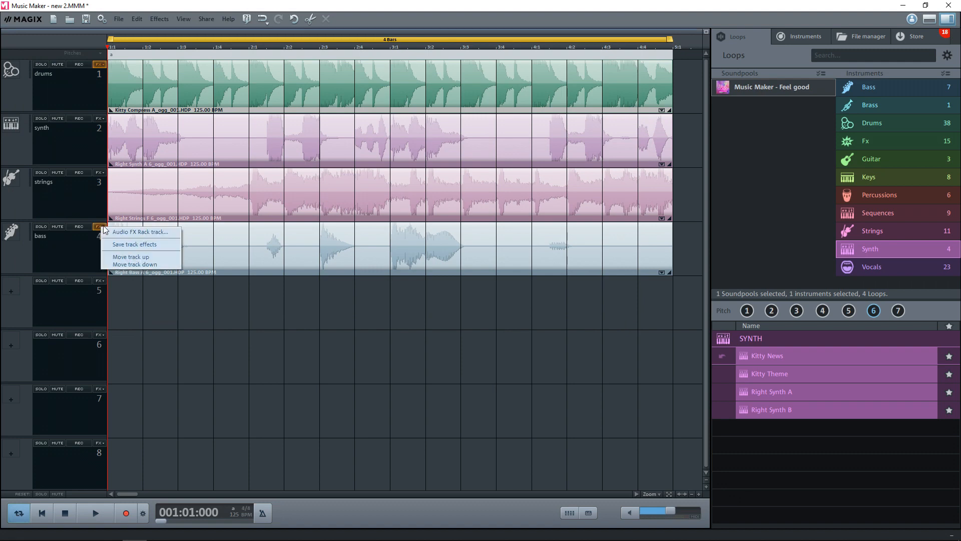
left_click(140, 231)
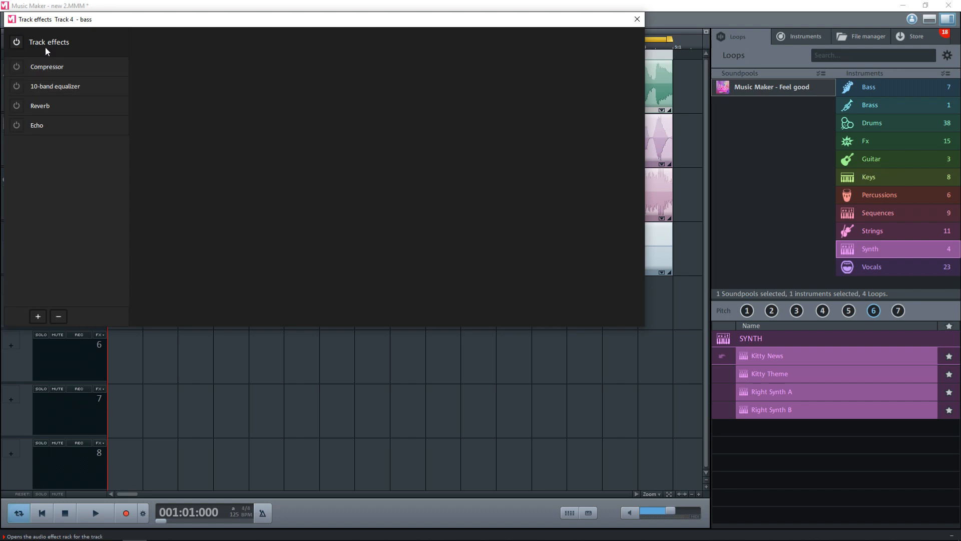
mouse_move(37, 316)
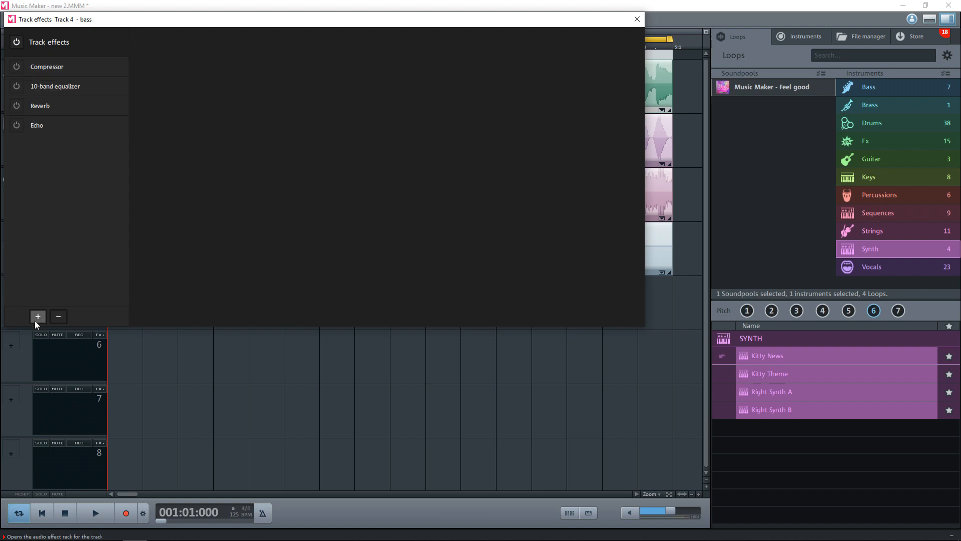
left_click(37, 317)
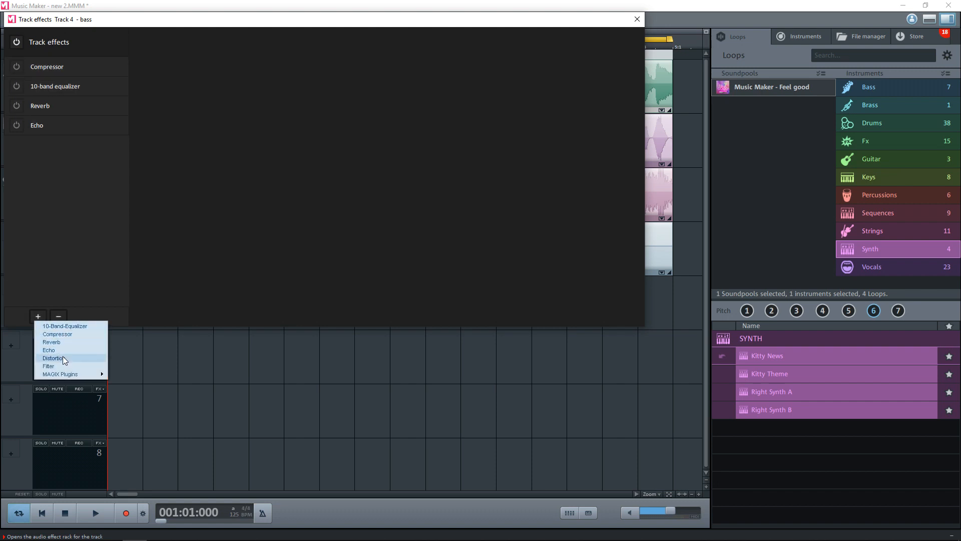
mouse_move(48, 366)
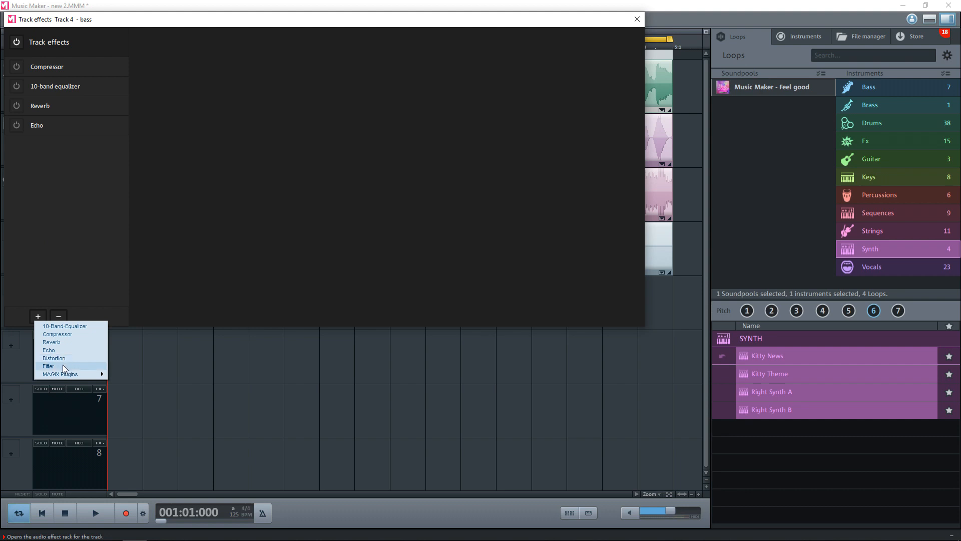
mouse_move(60, 373)
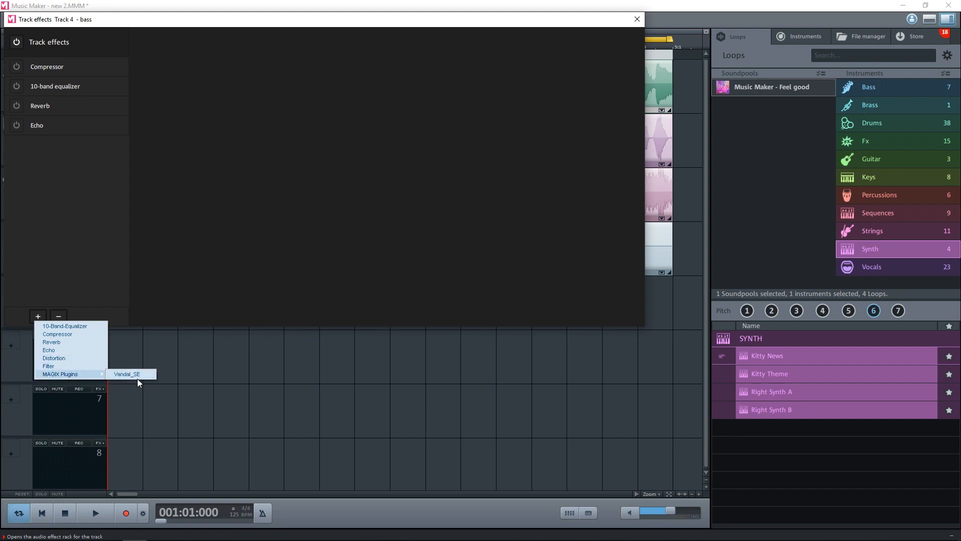
left_click(126, 374)
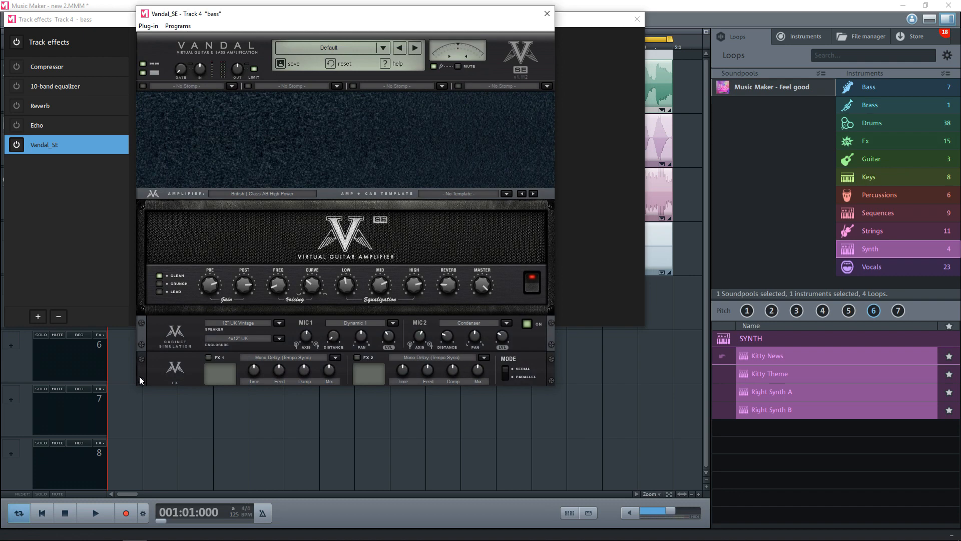
left_click(385, 47)
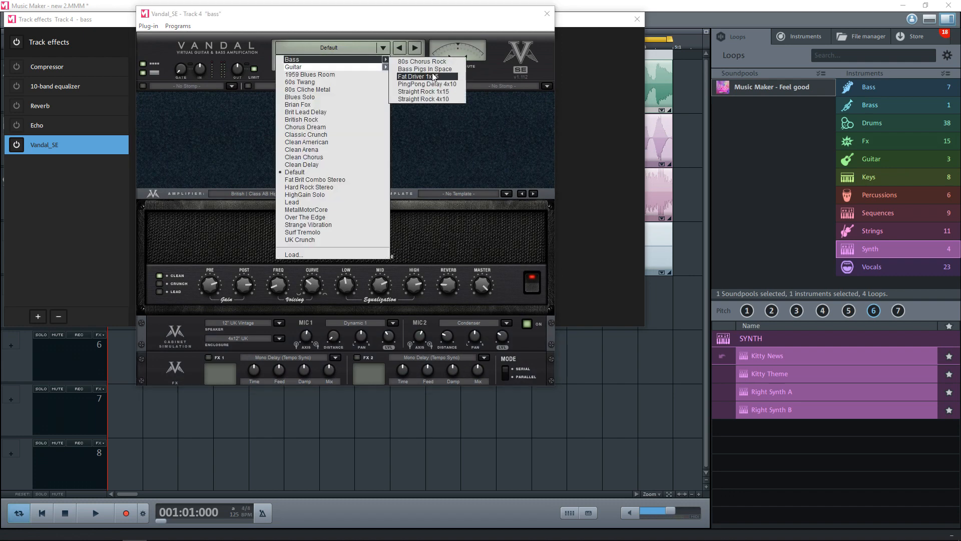
left_click(422, 76)
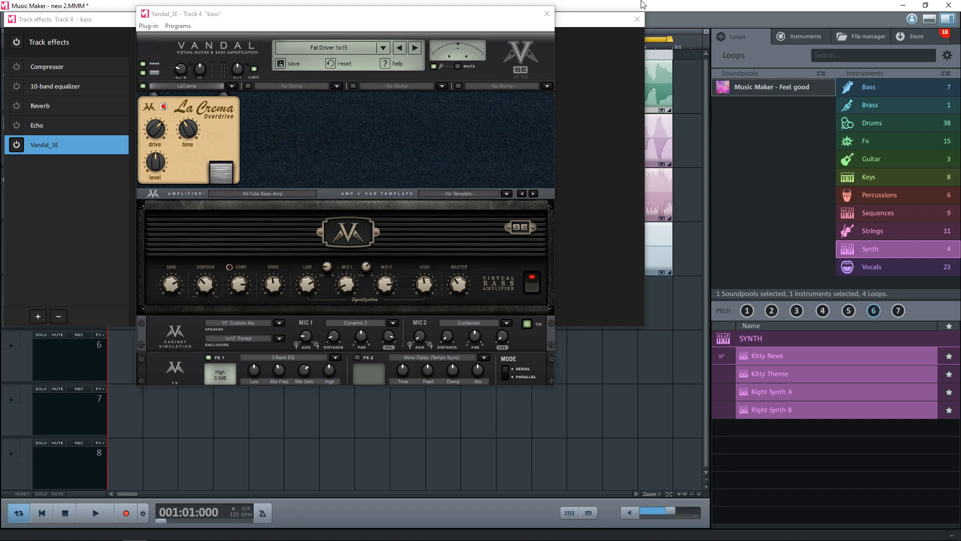
left_click(94, 513)
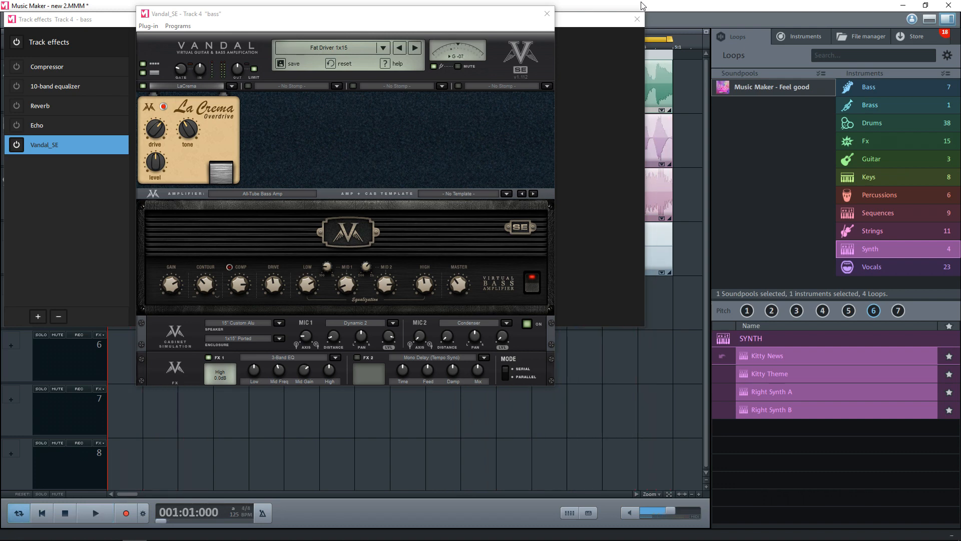
left_click(546, 13)
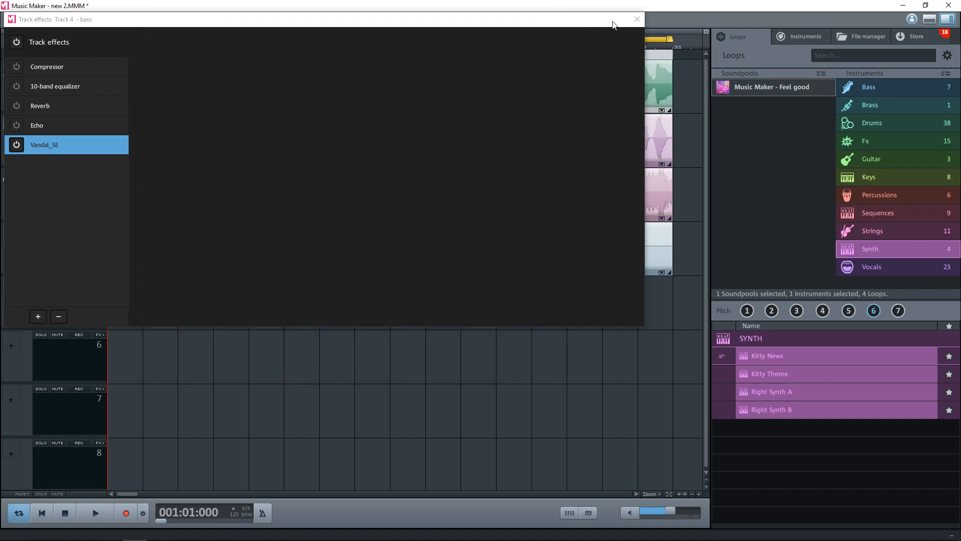
left_click(637, 19)
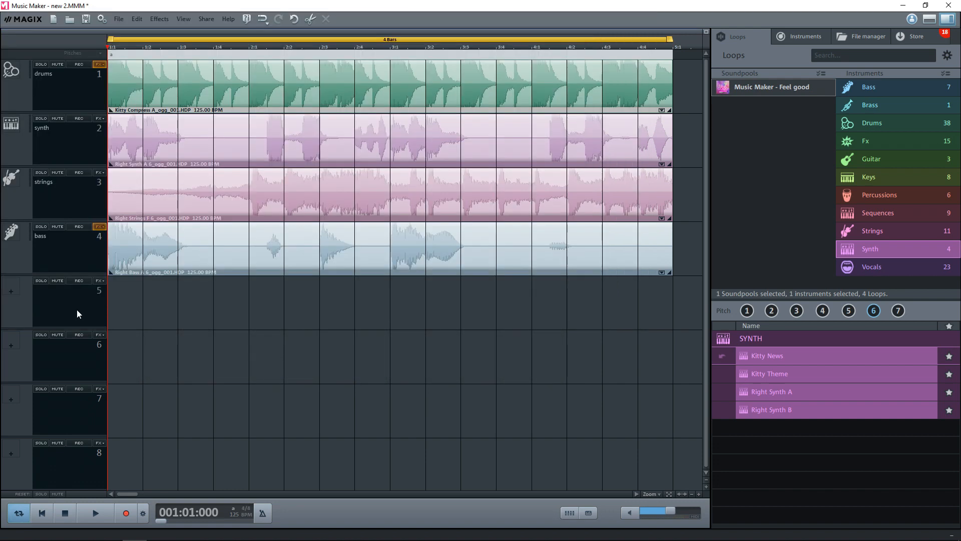
left_click(78, 280)
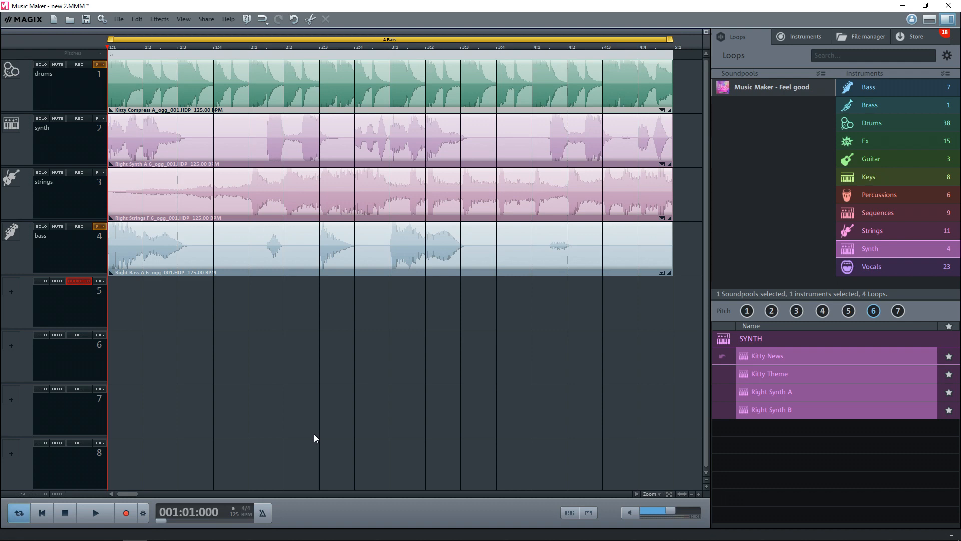
left_click(127, 513)
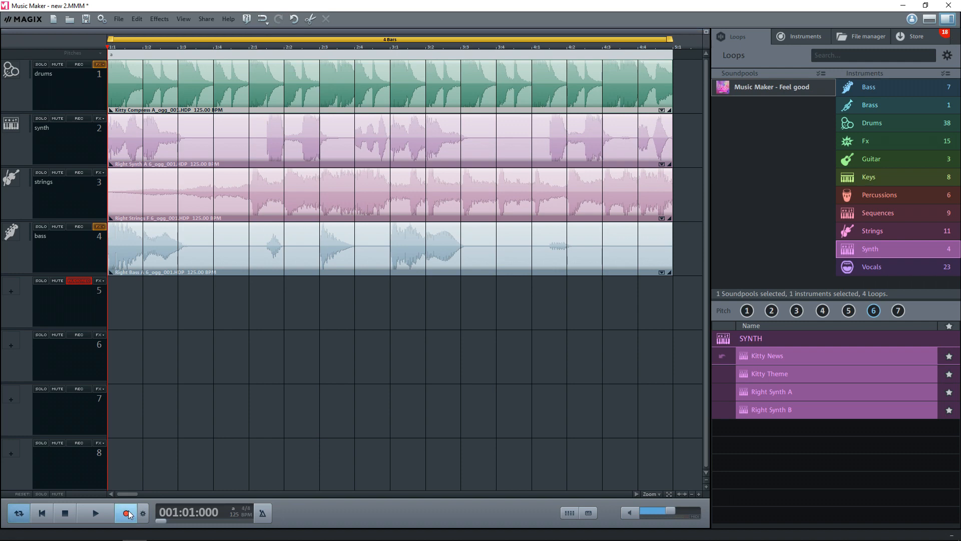
left_click(126, 513)
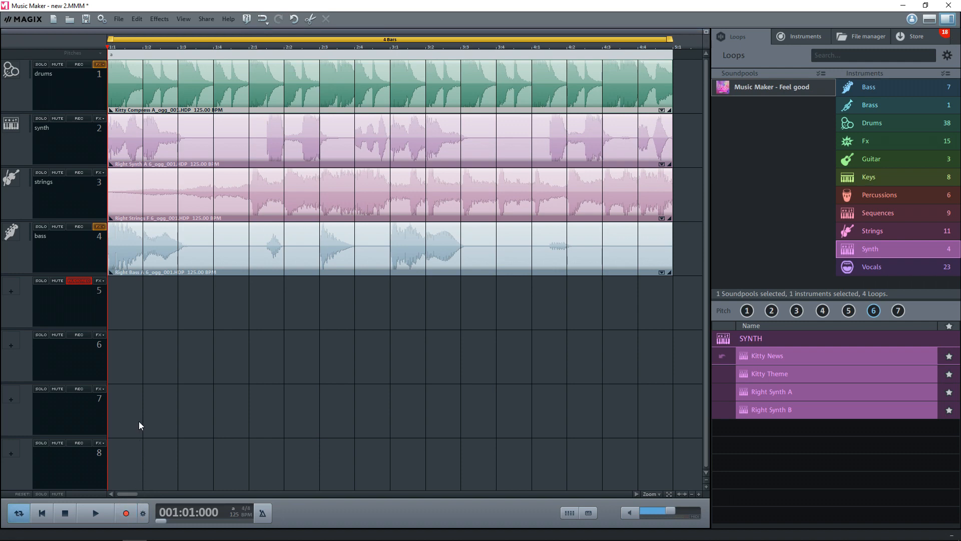
left_click(126, 512)
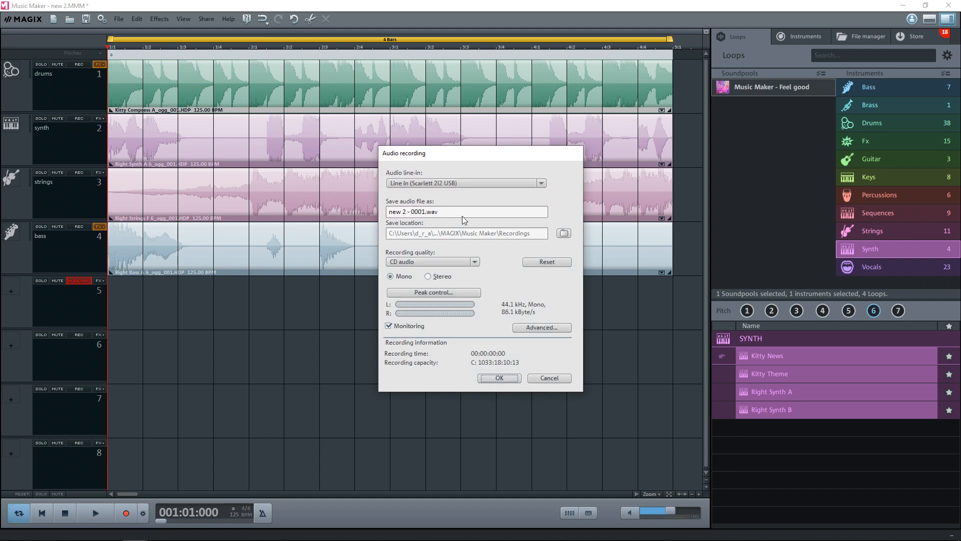
left_click(547, 377)
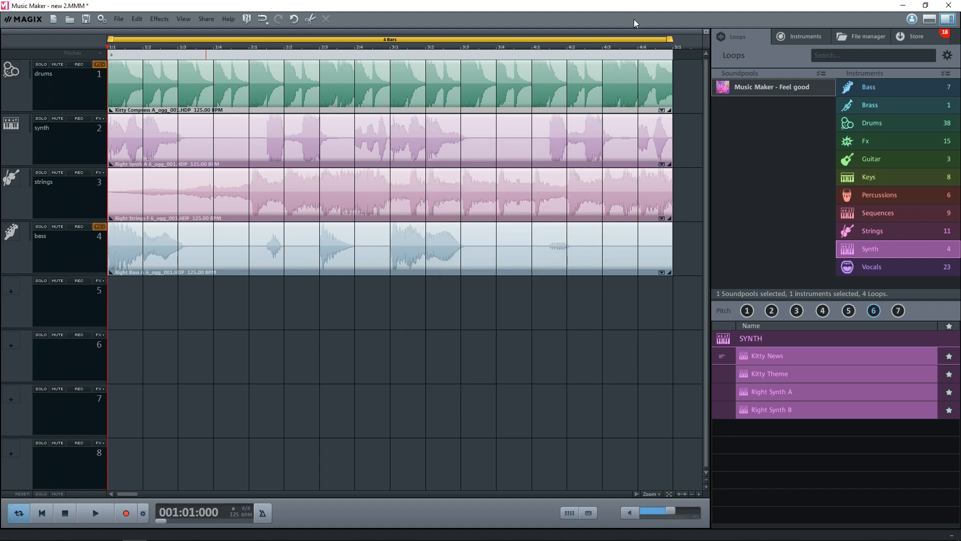
mouse_move(623, 23)
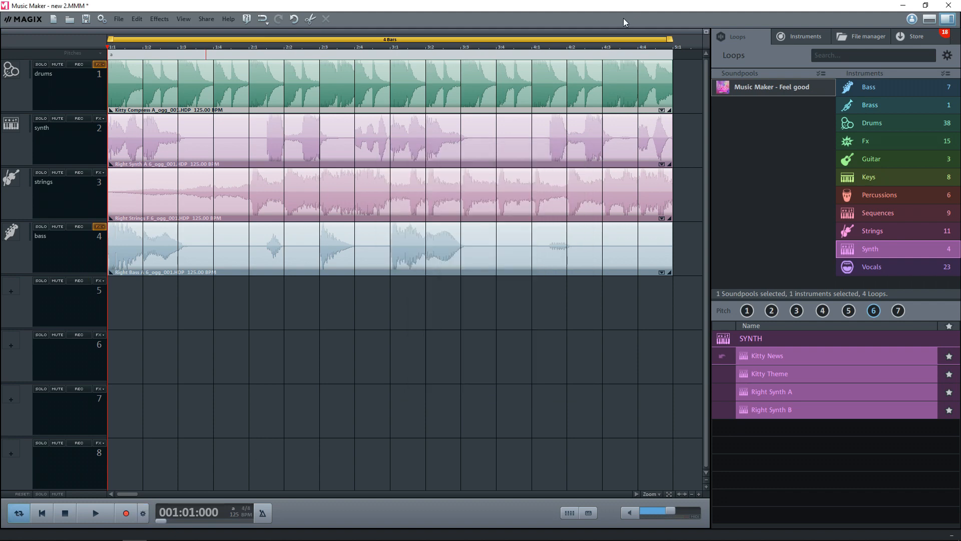
mouse_move(678, 257)
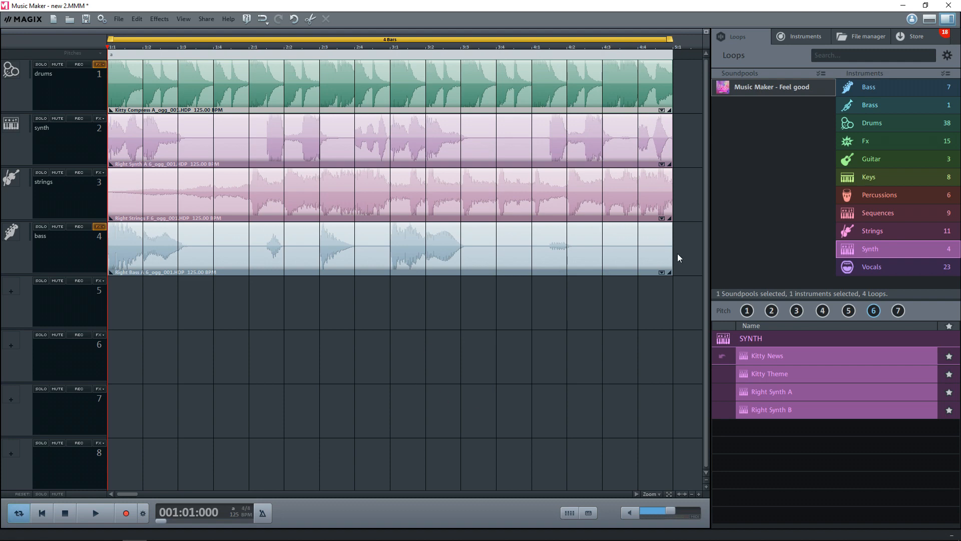
Place the Concert Grand LE instrument on track 5 and close its plug-in window.
left_click(801, 36)
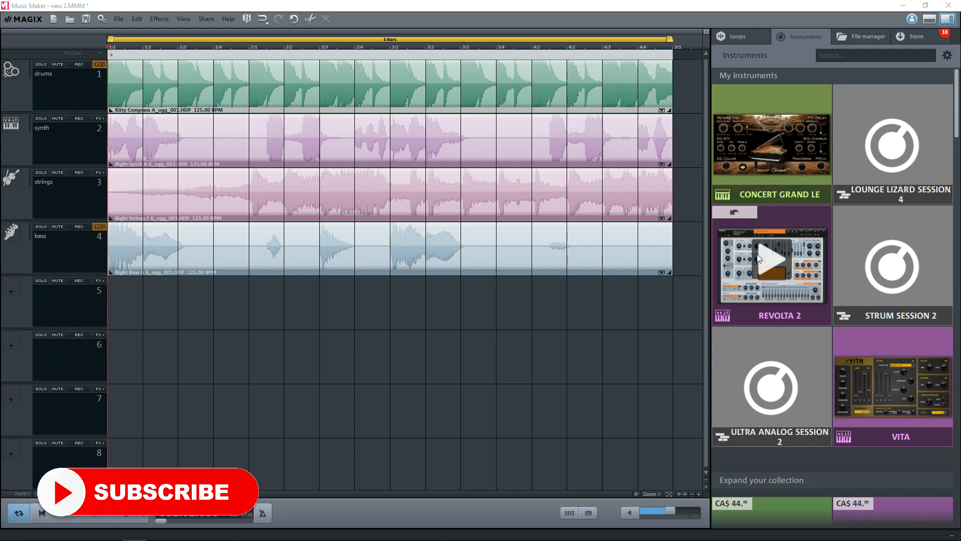
mouse_move(875, 373)
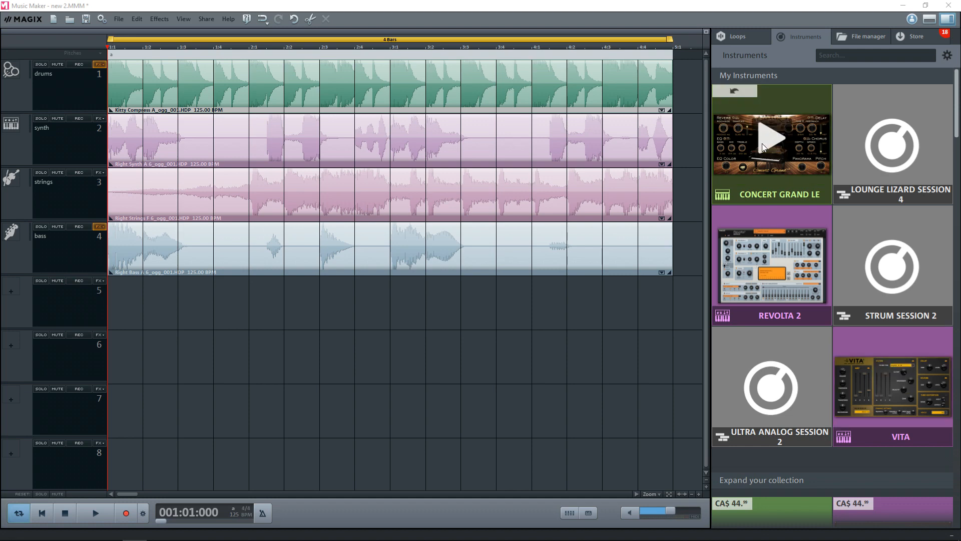
mouse_move(761, 161)
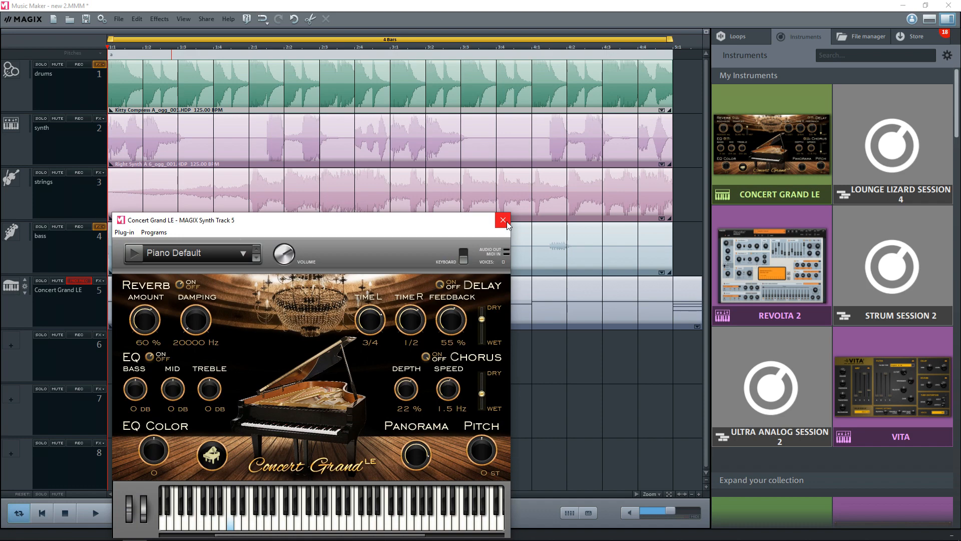
left_click(502, 219)
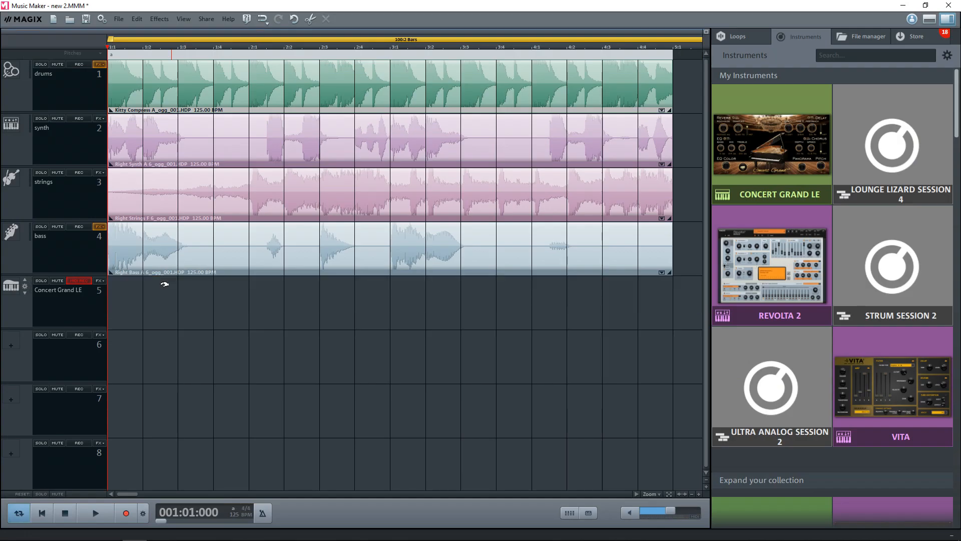
mouse_move(129, 302)
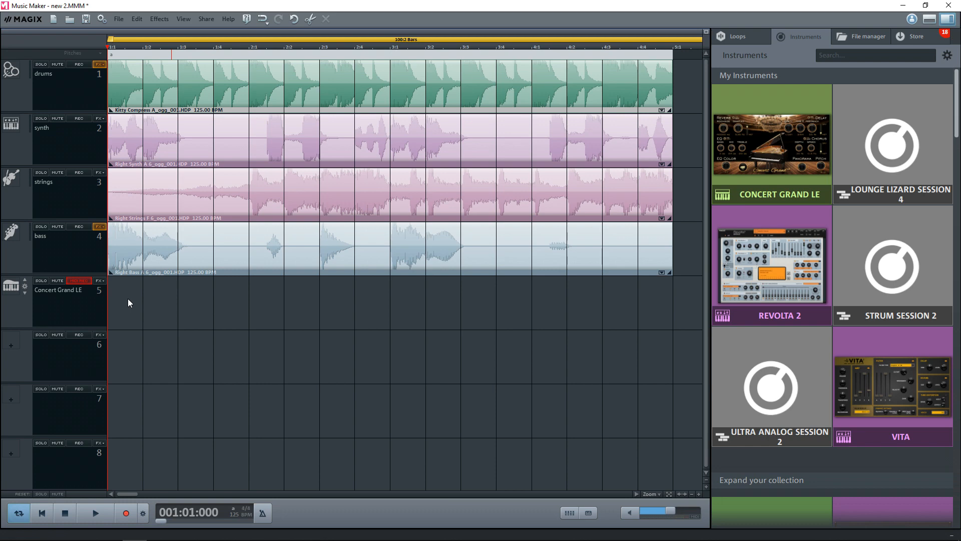
Create an Empty (4 bars) MIDI object on track 5 and draw notes in the MIDI Editor.
right_click(129, 302)
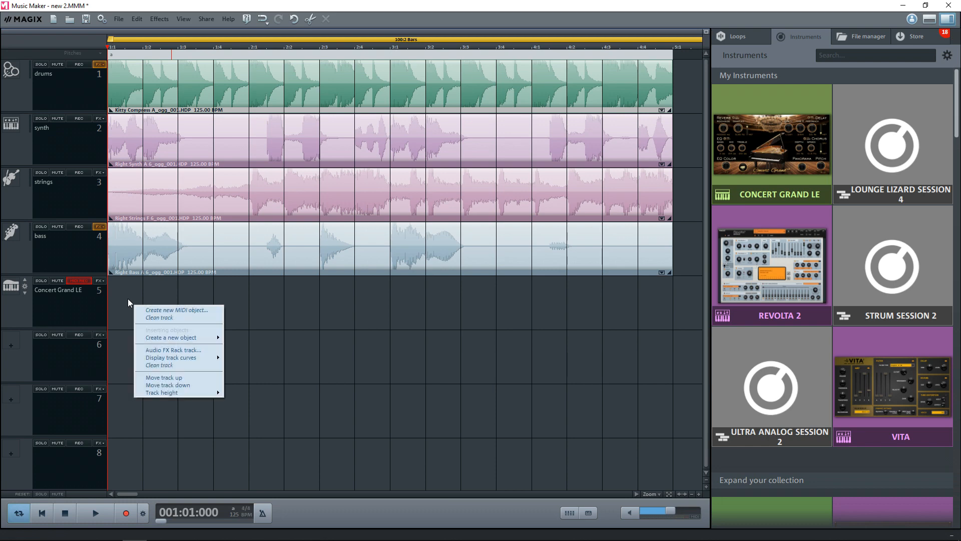
mouse_move(178, 337)
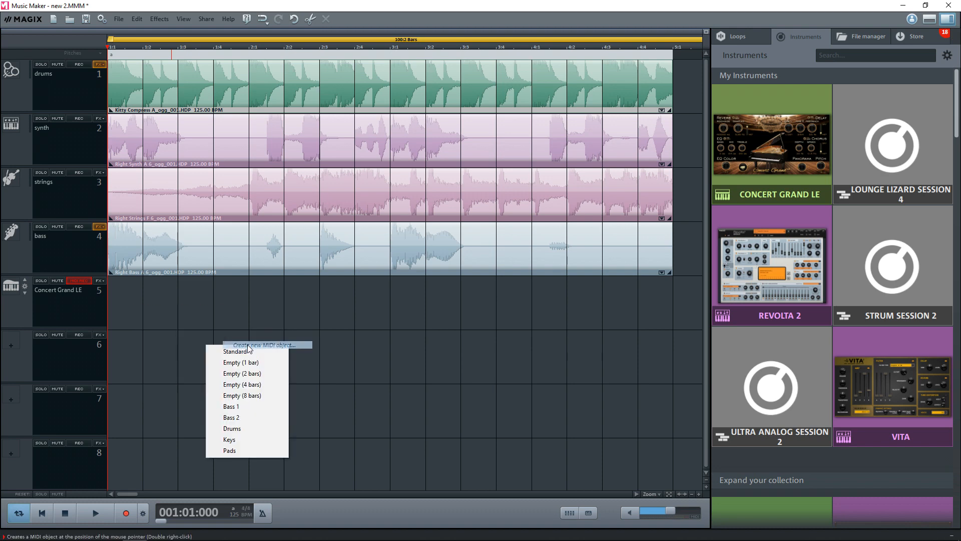
mouse_move(255, 386)
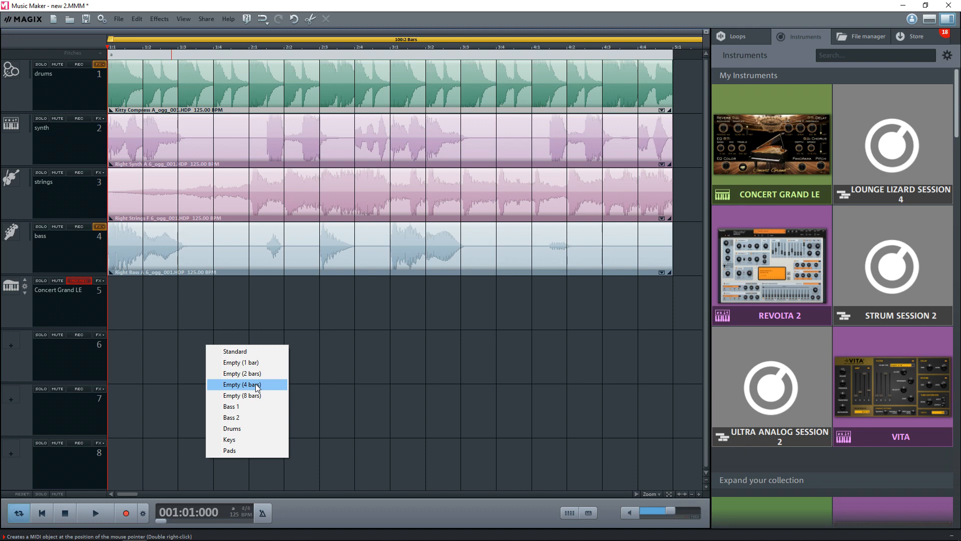
left_click(241, 384)
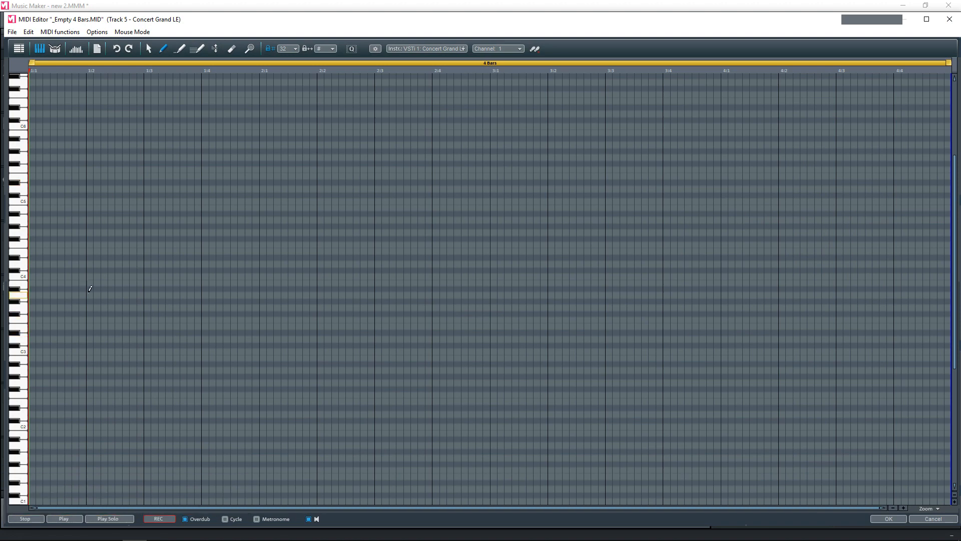
left_click_drag(86, 282, 162, 282)
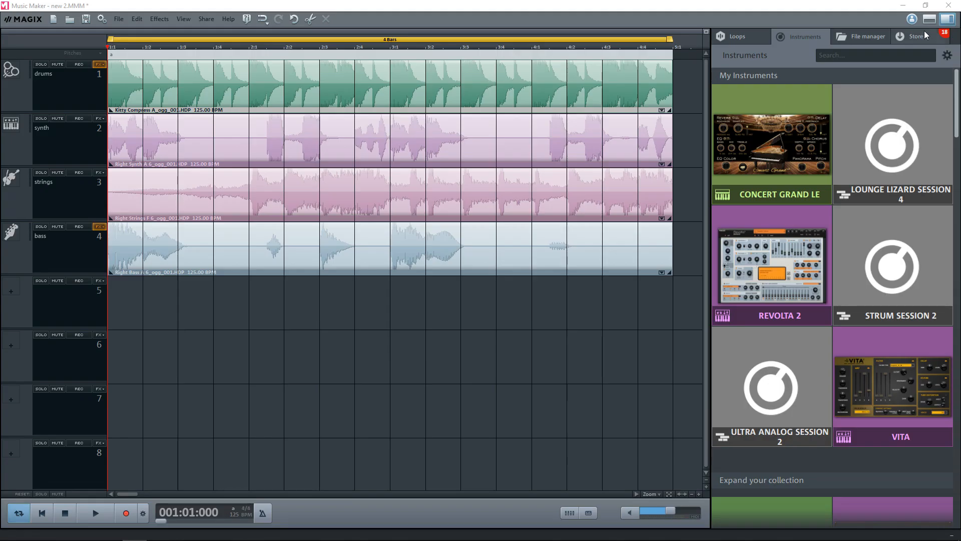
Switch to the Store and choose the More soundpools category.
left_click(736, 37)
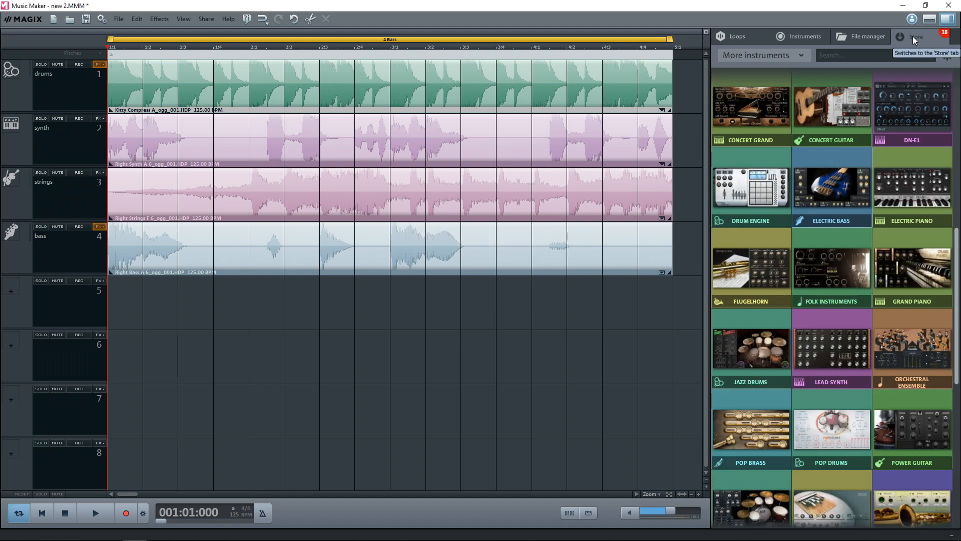
mouse_move(774, 55)
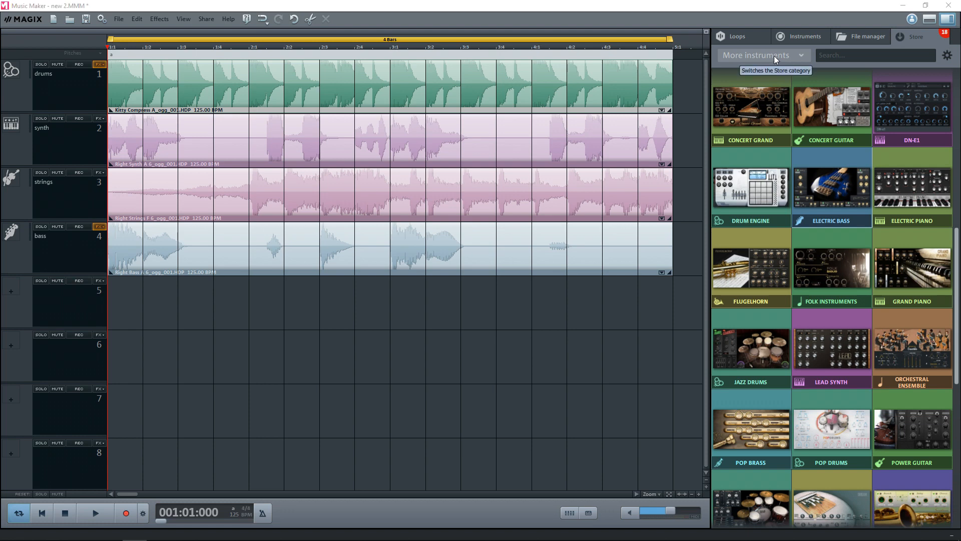
left_click(762, 55)
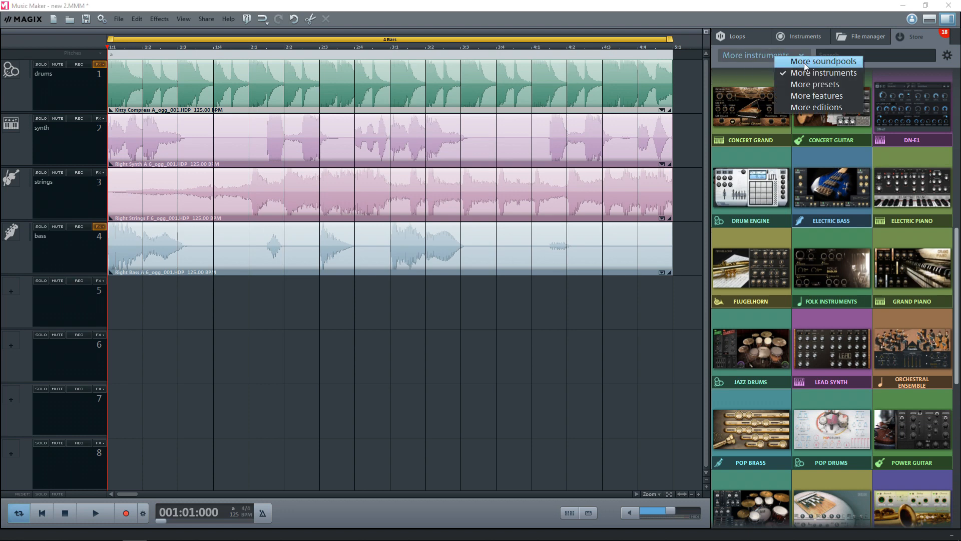
left_click(819, 61)
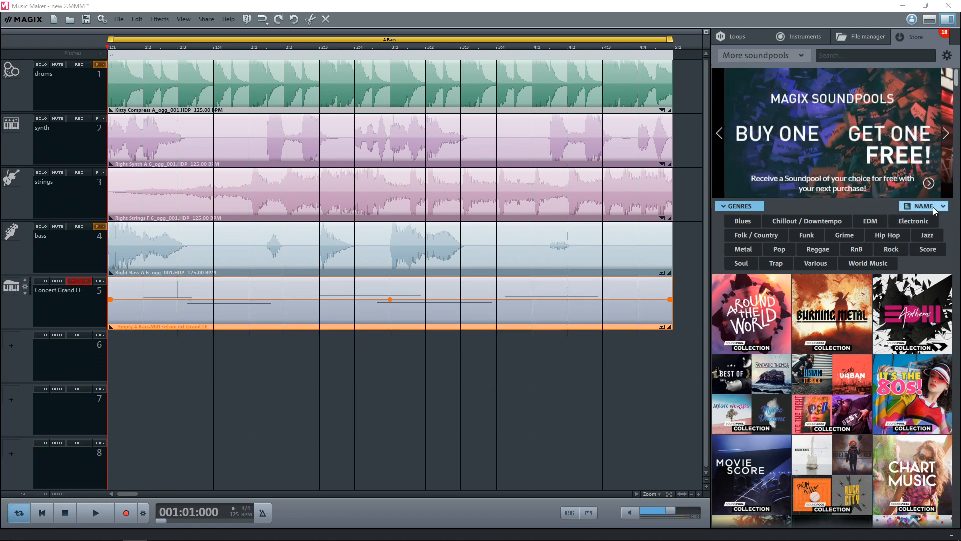
Sort soundpools by Price ascending, start purchasing Pure Rock, then close the store window.
left_click(942, 206)
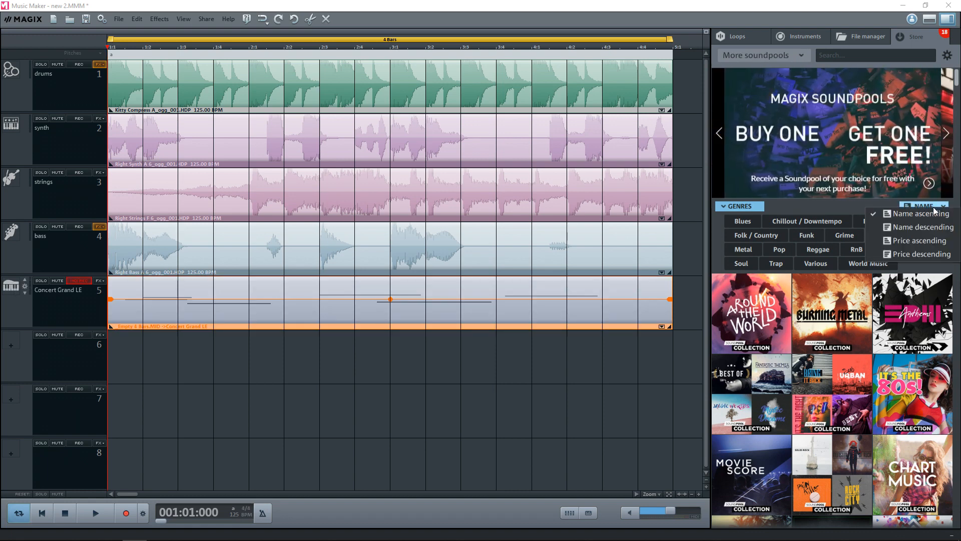
mouse_move(919, 240)
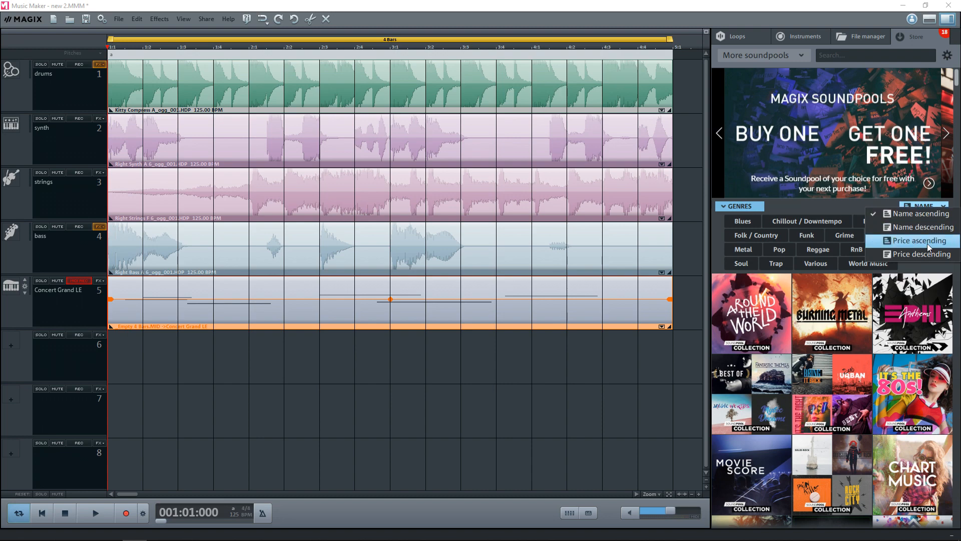
left_click(919, 239)
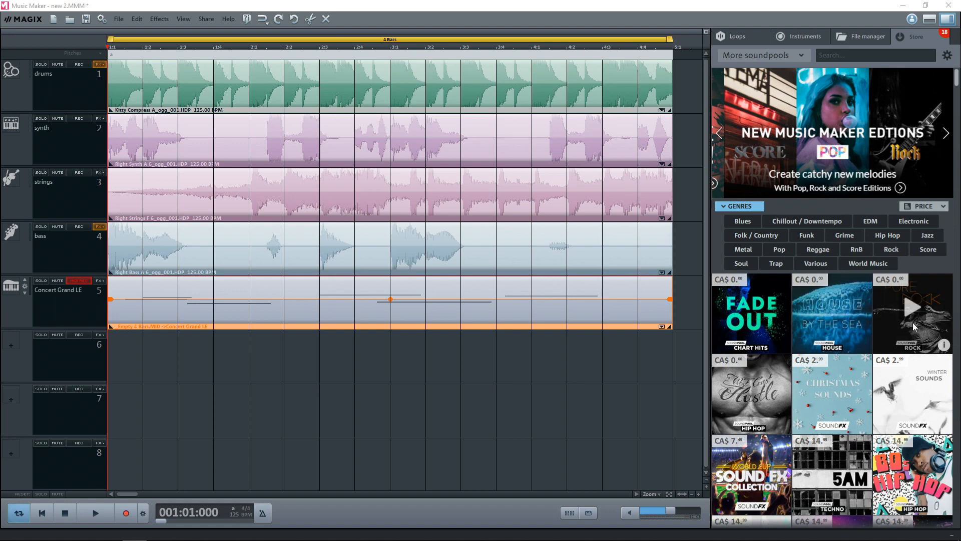
mouse_move(751, 387)
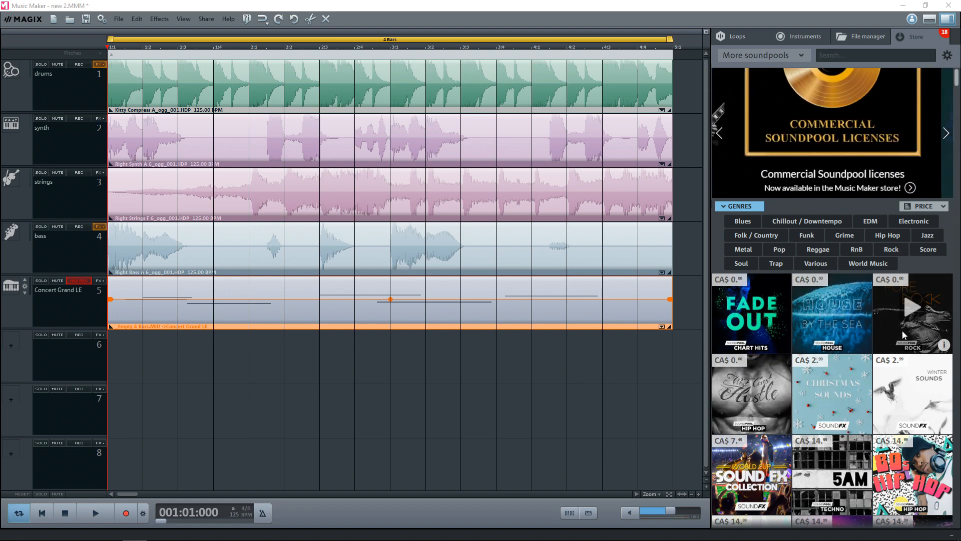
left_click(913, 313)
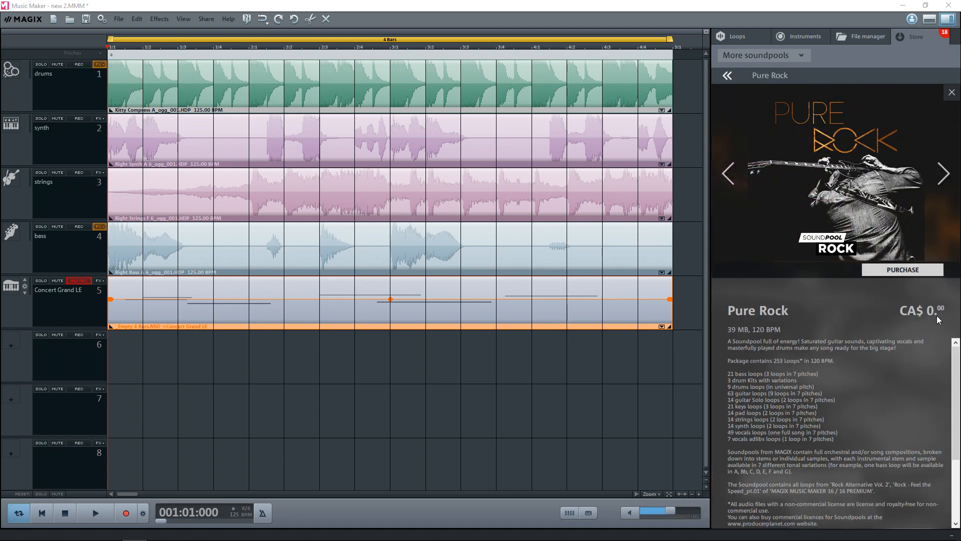
left_click(901, 269)
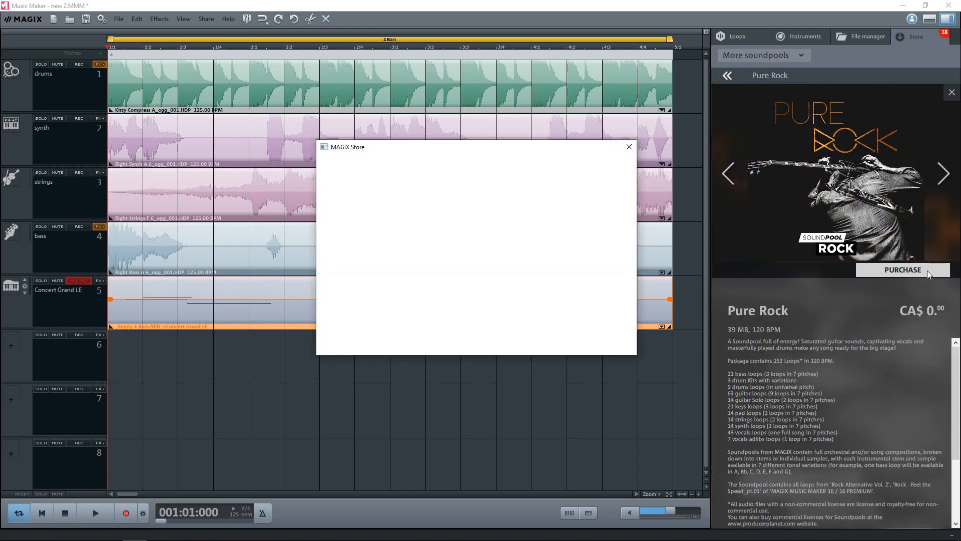
left_click(628, 146)
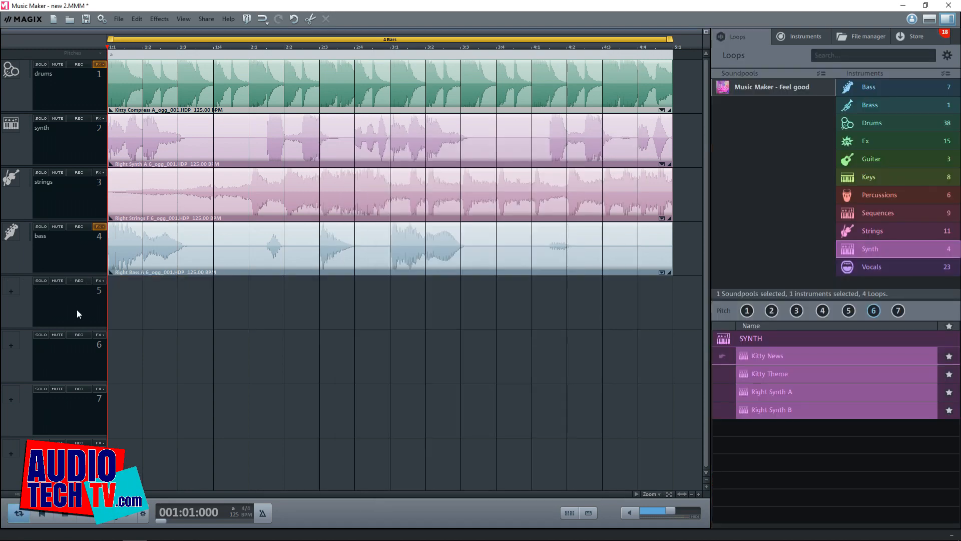